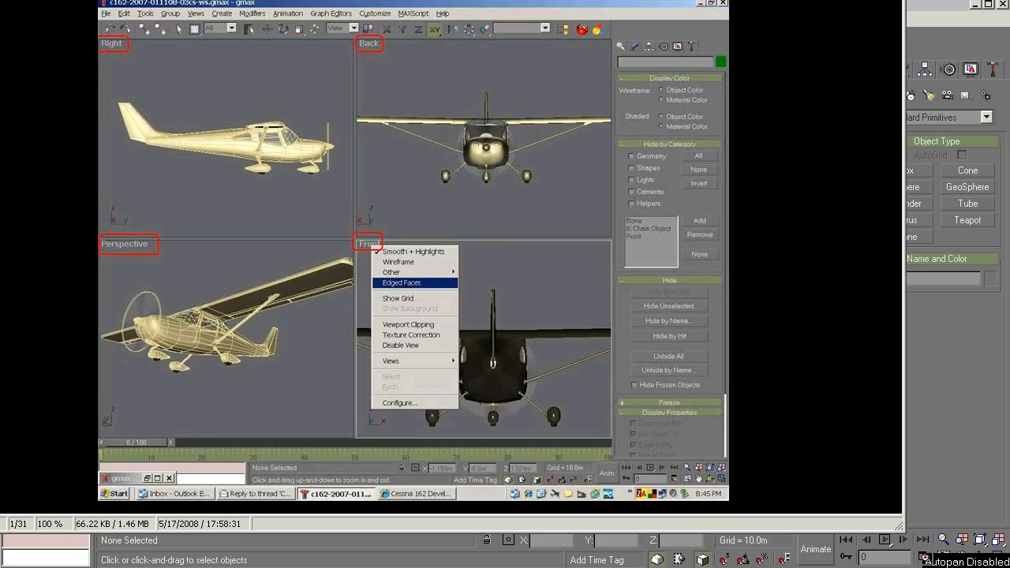
mouse_move(306, 188)
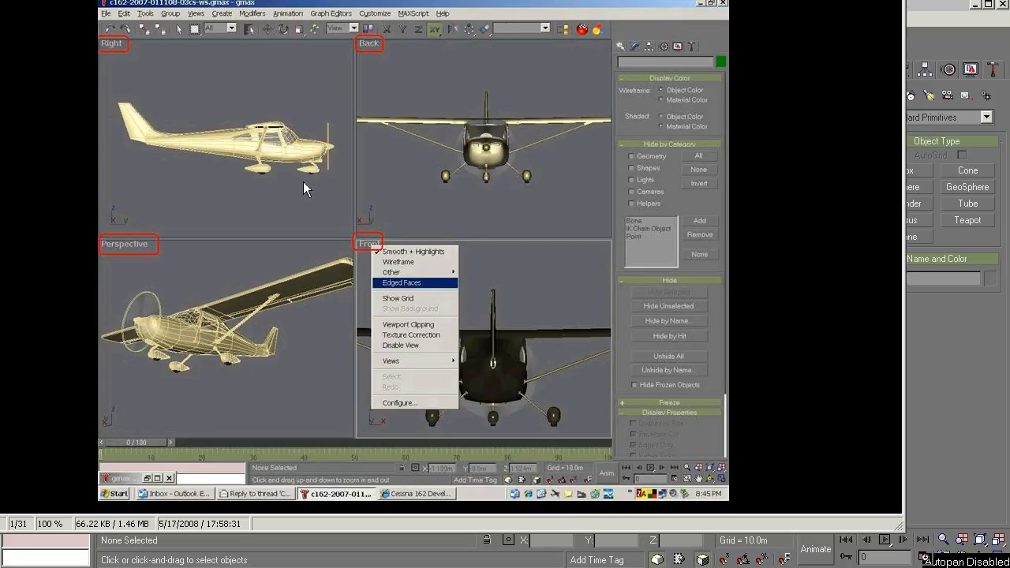
mouse_move(369, 189)
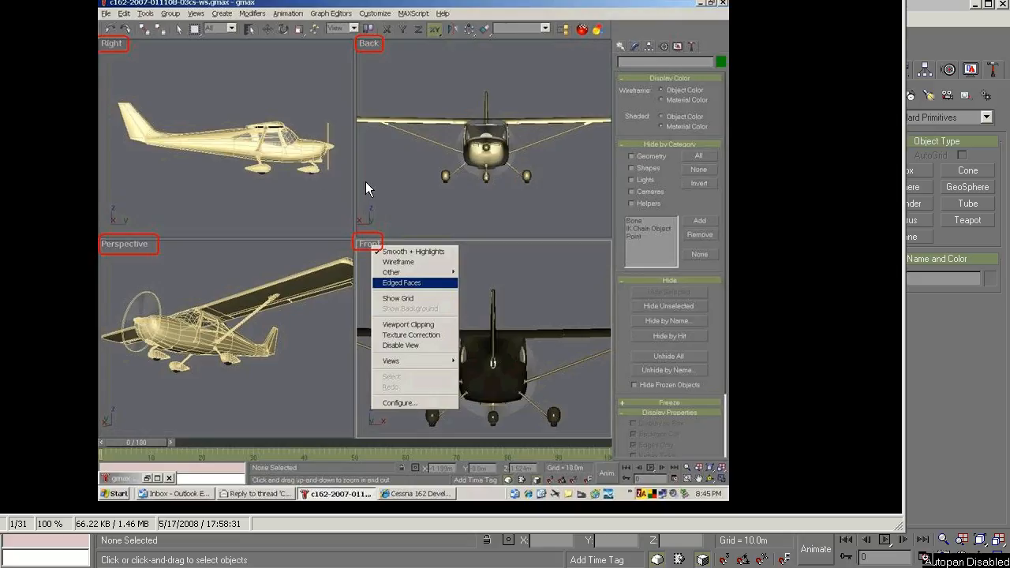
mouse_move(543, 527)
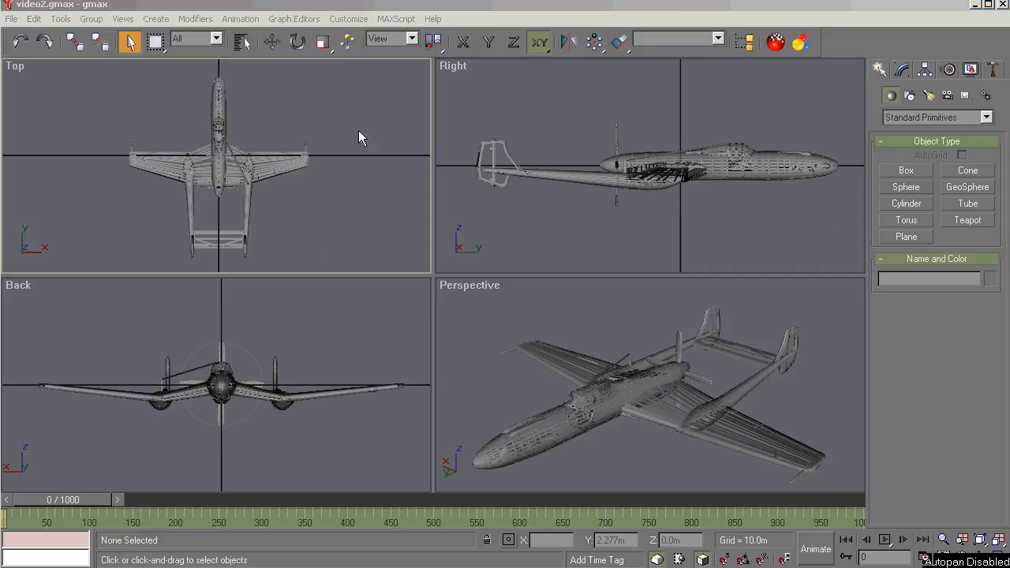
Step: Open the Help menu to list gmax's help resources
left_click(432, 18)
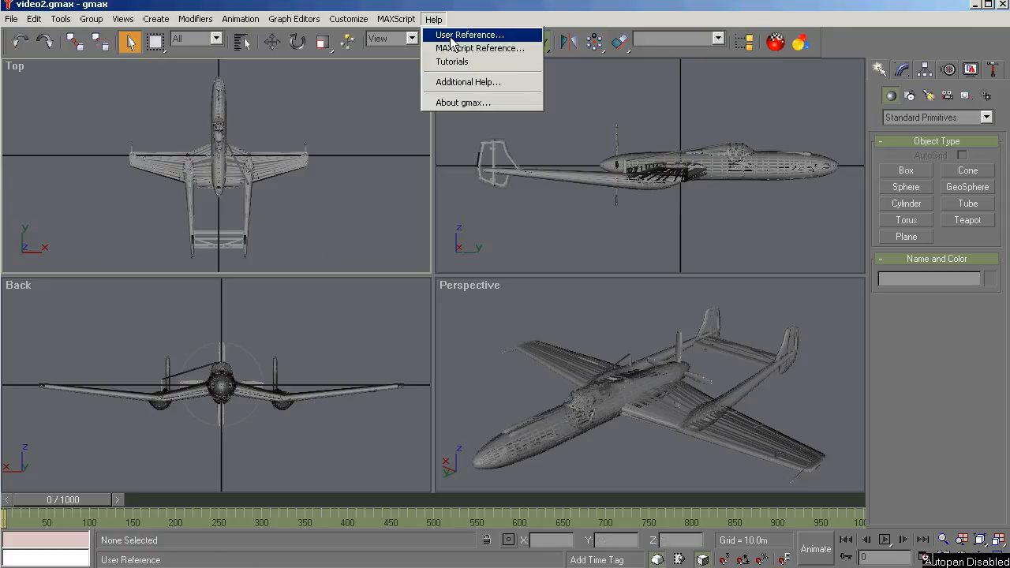
mouse_move(460, 18)
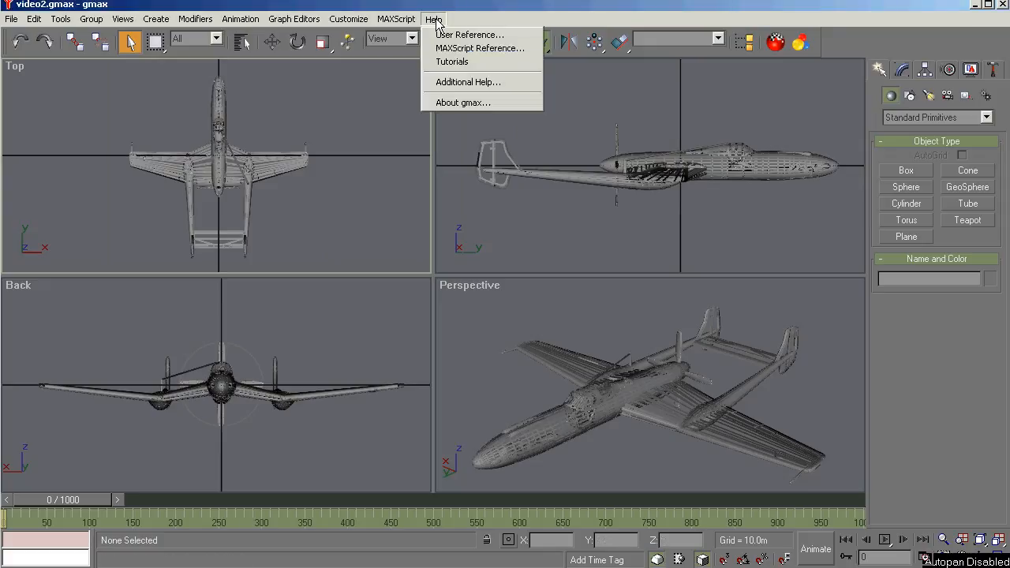
left_click(469, 33)
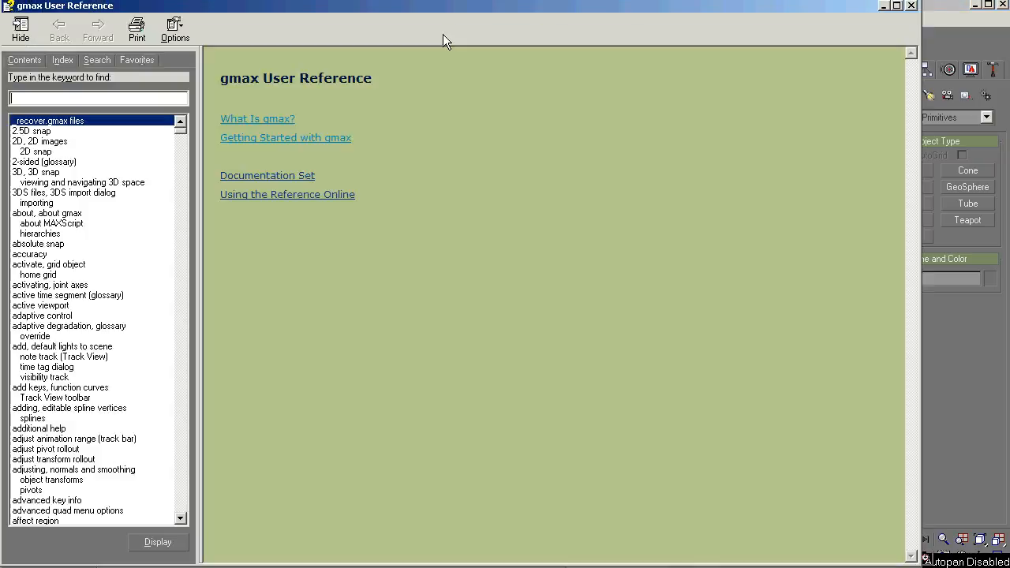
mouse_move(274, 132)
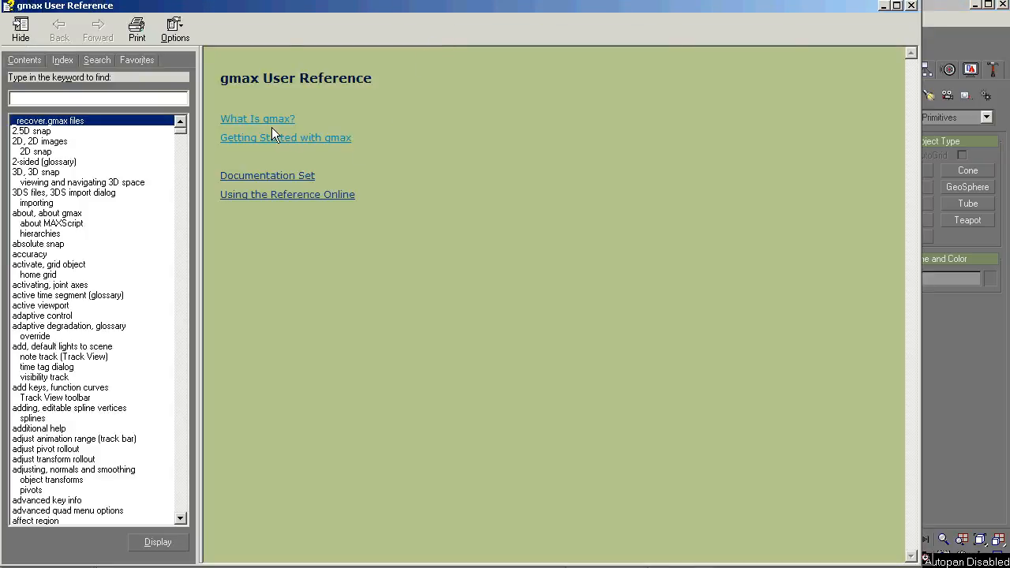
mouse_move(272, 126)
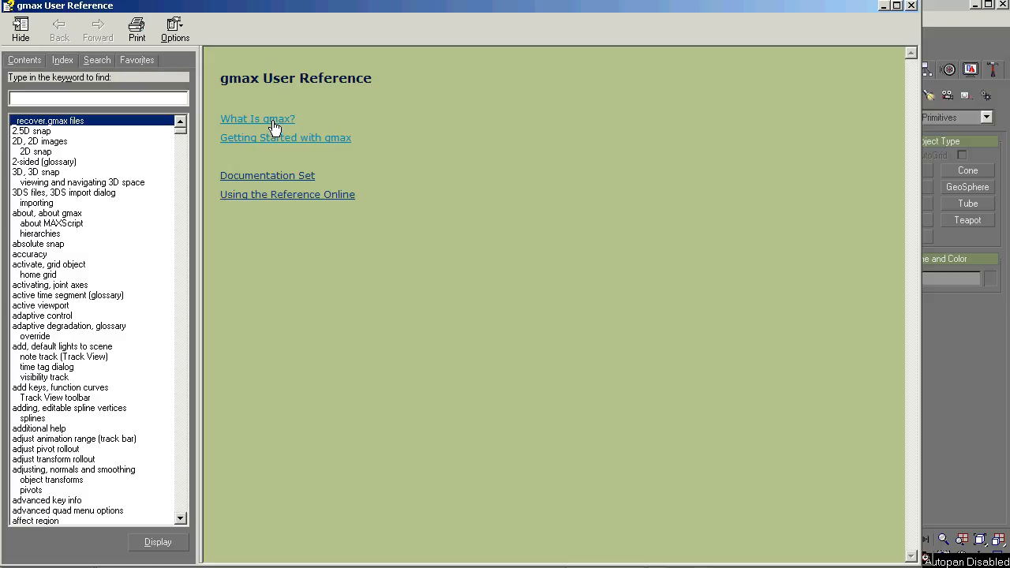
mouse_move(276, 132)
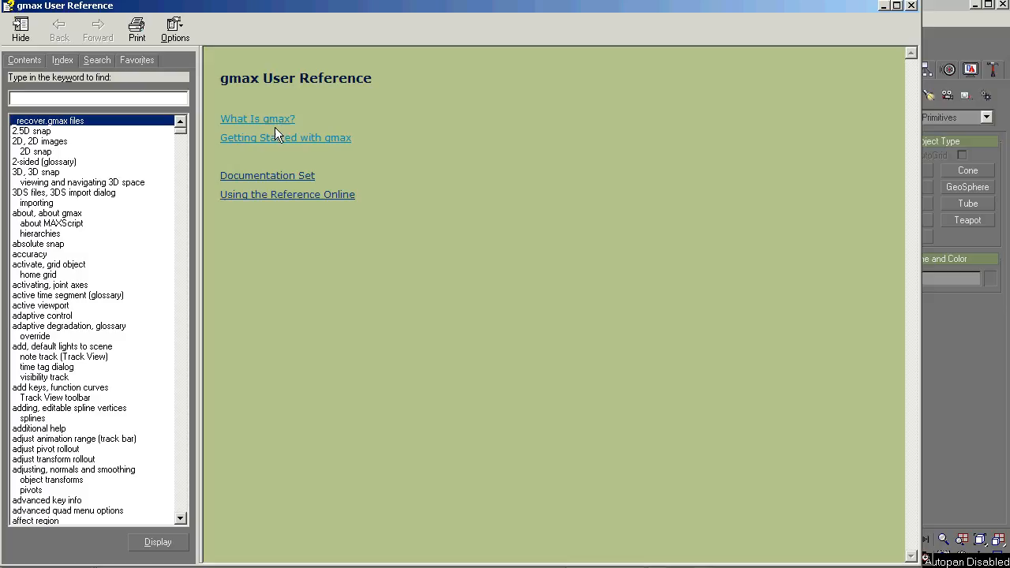
mouse_move(271, 134)
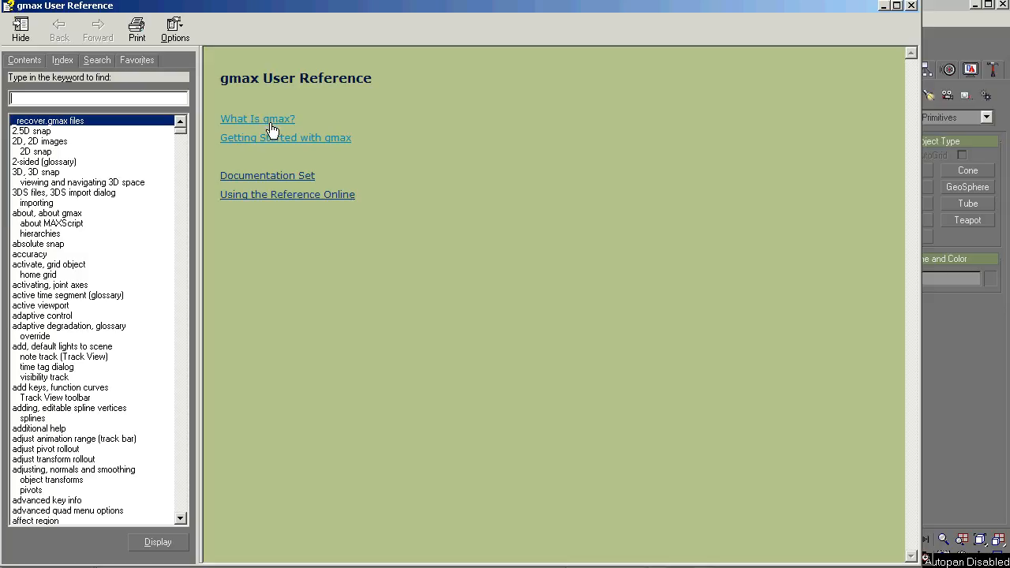
mouse_move(753, 6)
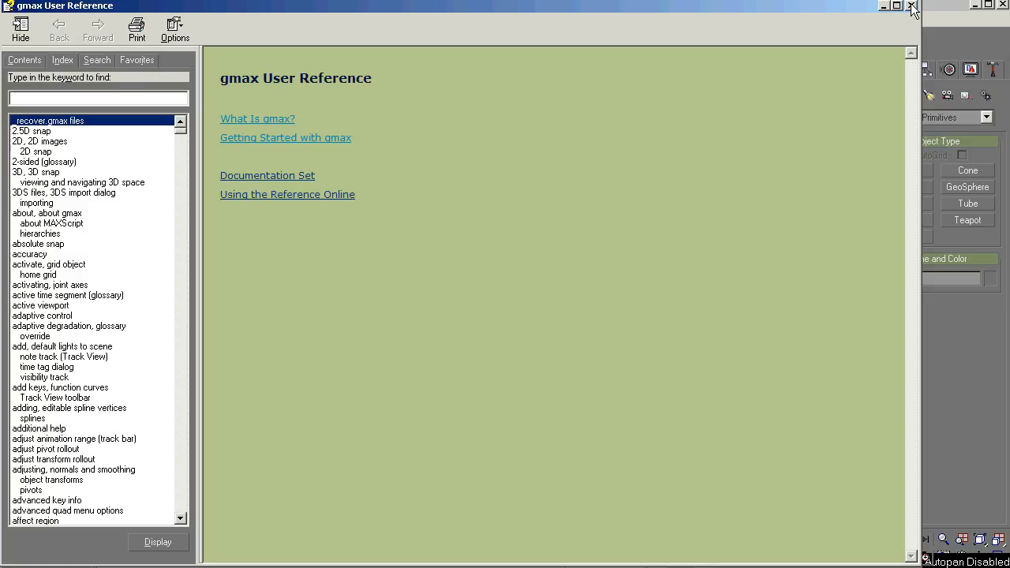
mouse_move(912, 8)
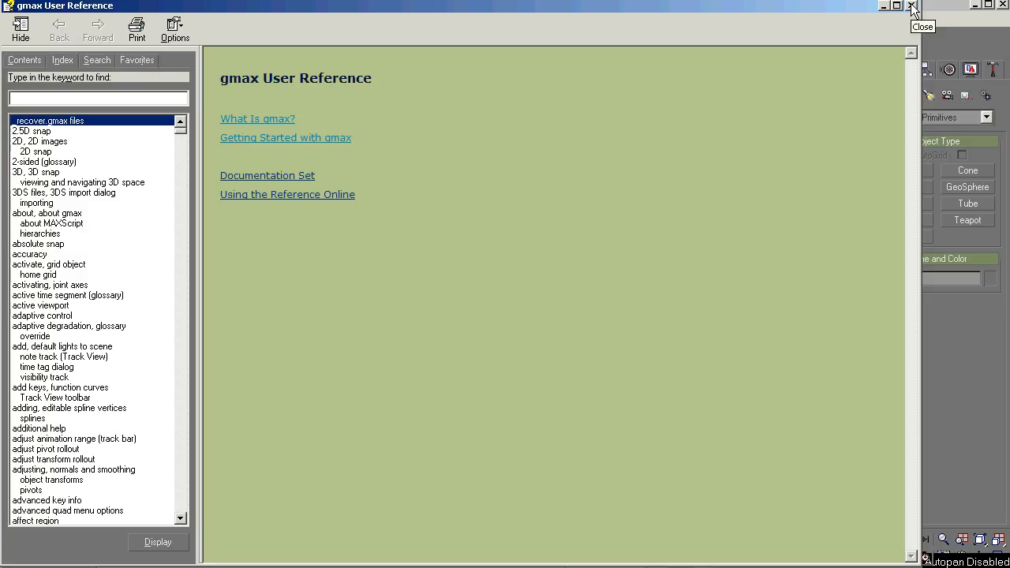
left_click(912, 6)
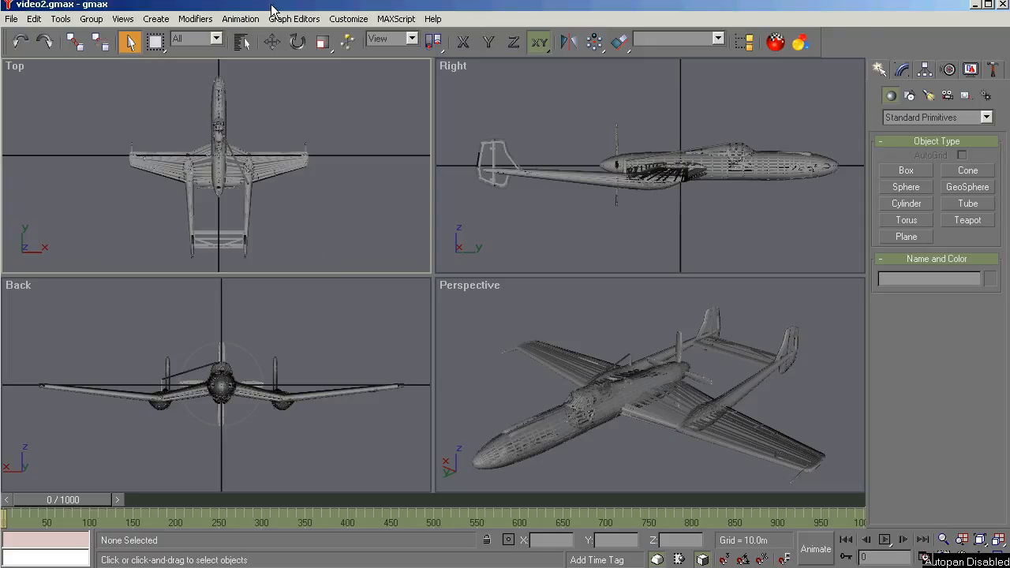
mouse_move(294, 19)
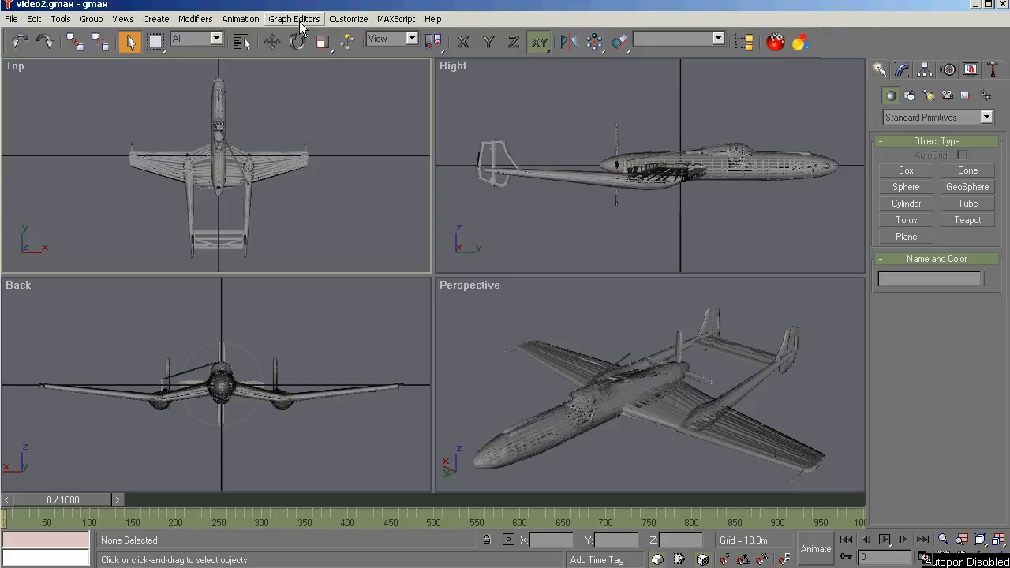
Step: Open the Customize menu to view interface customisation and setup options
left_click(348, 18)
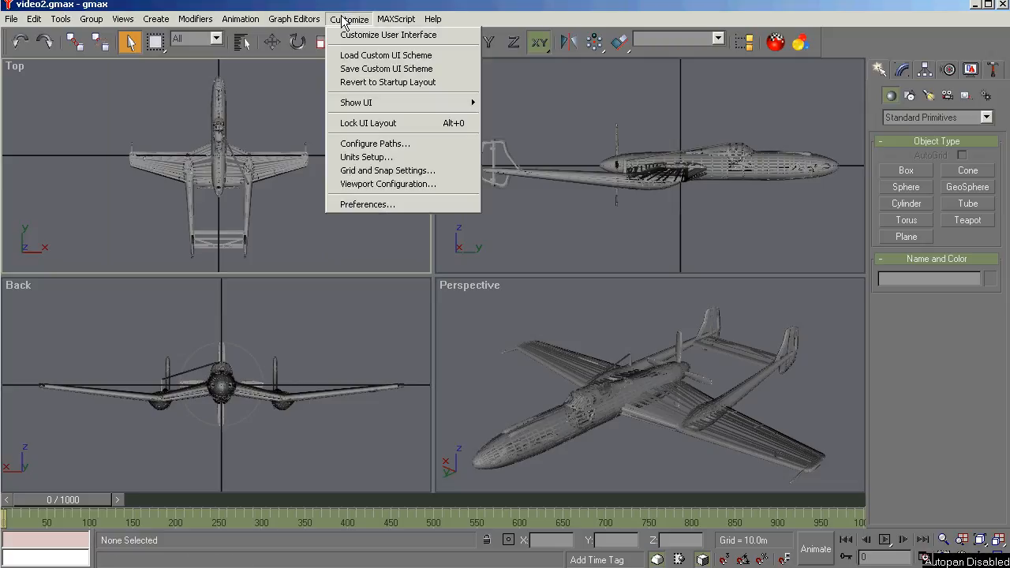
mouse_move(375, 144)
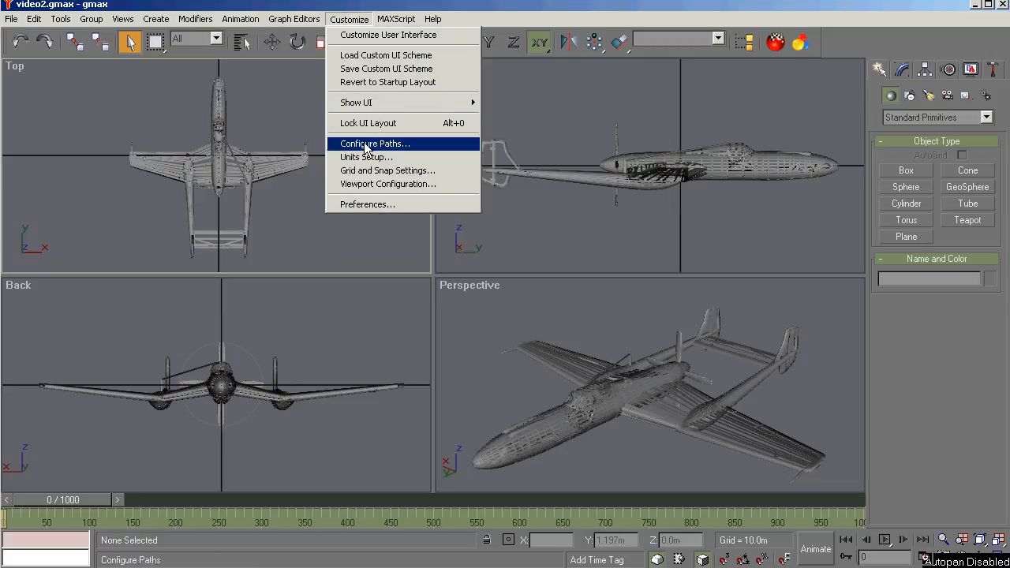
mouse_move(387, 184)
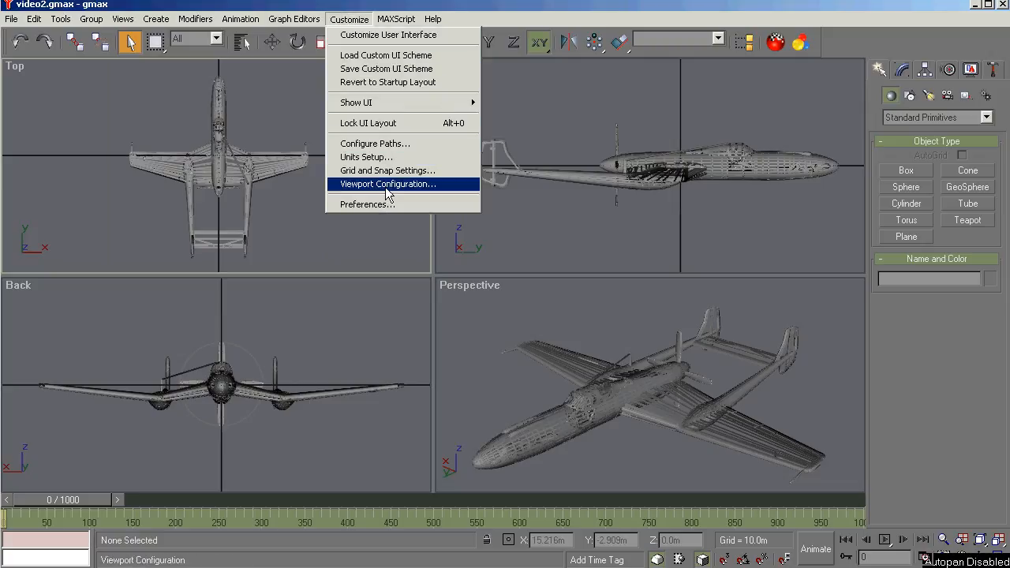
left_click(388, 183)
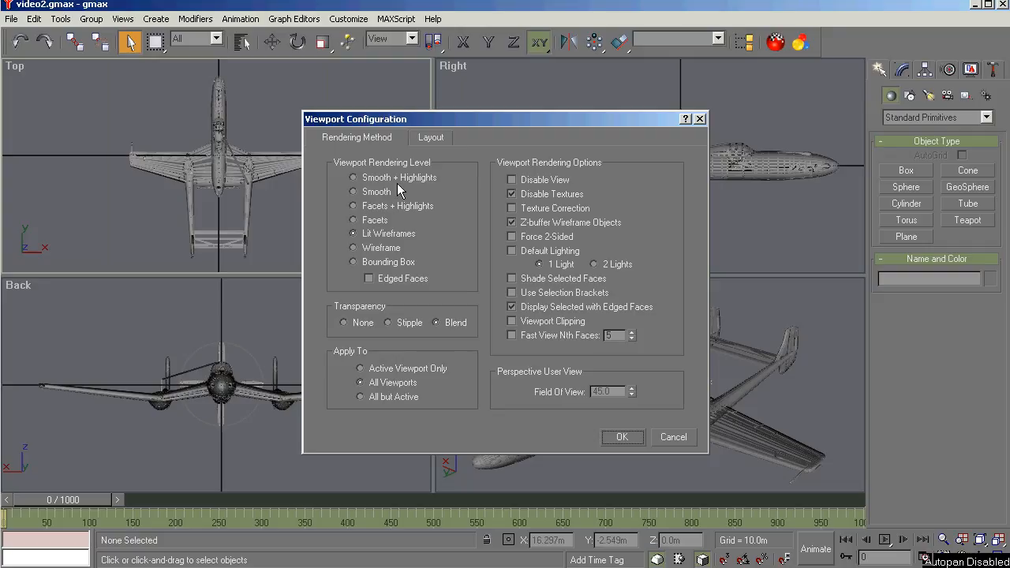
mouse_move(383, 340)
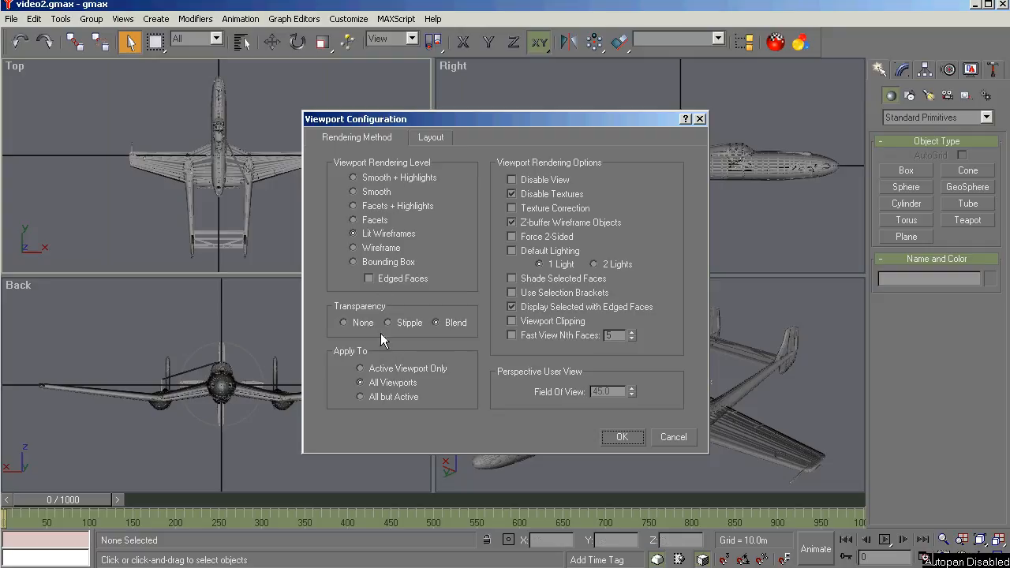
mouse_move(534, 271)
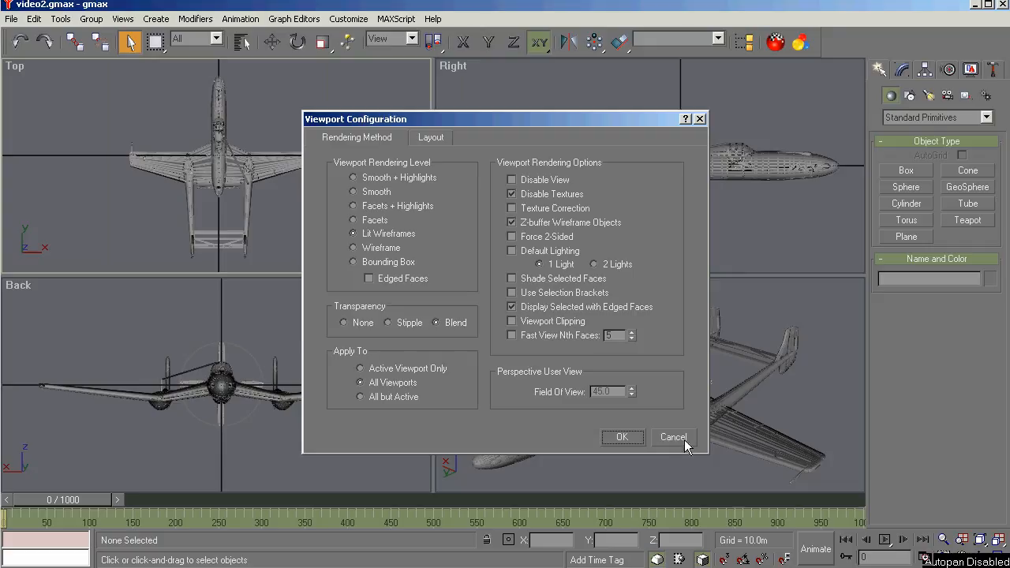
left_click(673, 437)
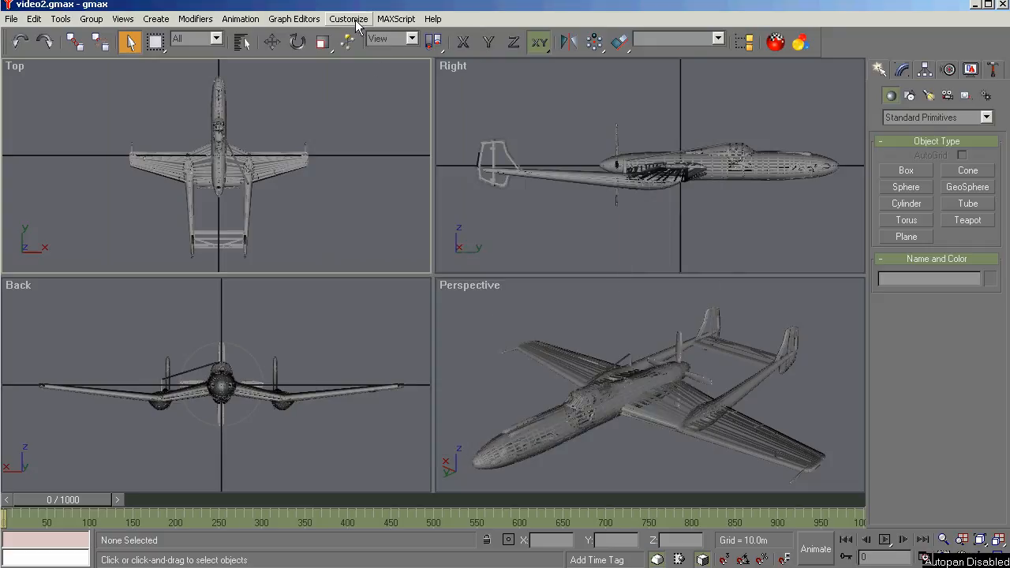
Step: Open Preferences and show the Viewports tab listing the OpenGL display driver
left_click(348, 19)
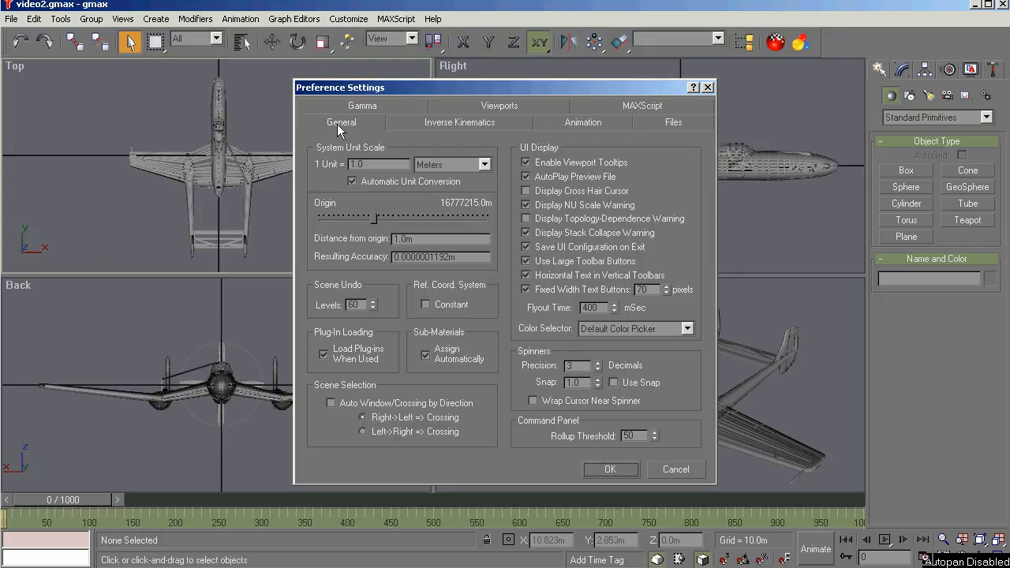
mouse_move(357, 148)
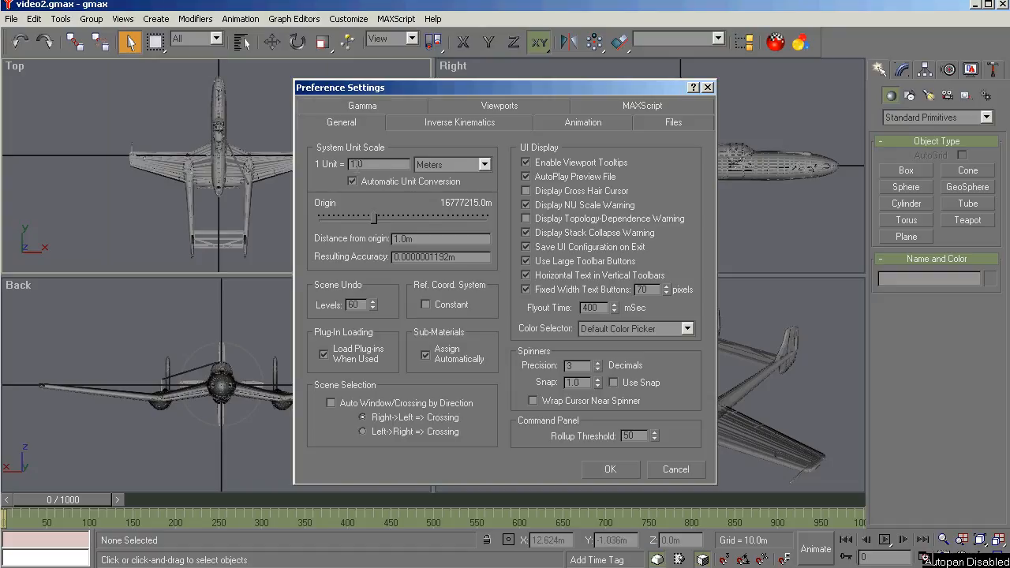
mouse_move(461, 182)
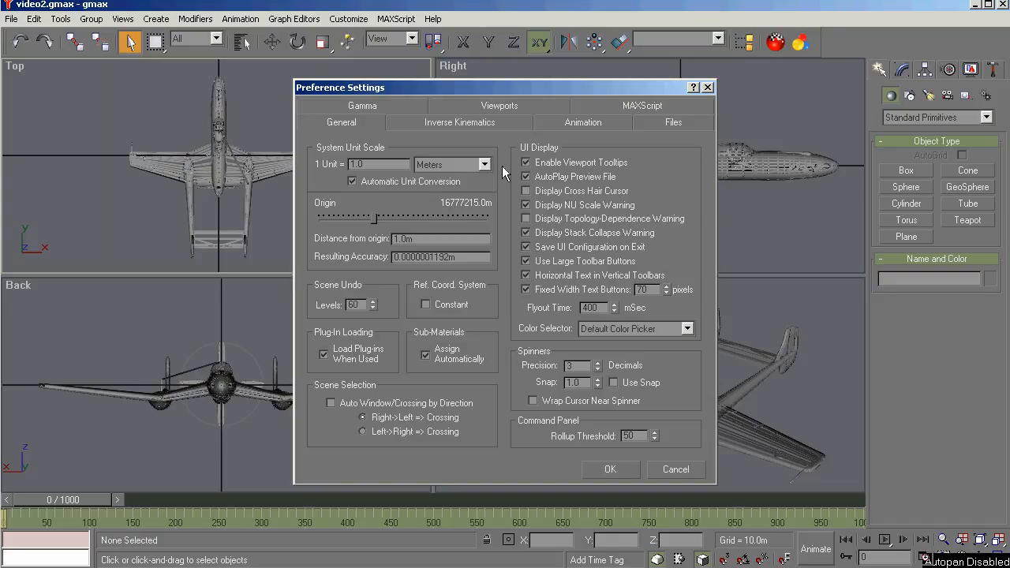
mouse_move(387, 257)
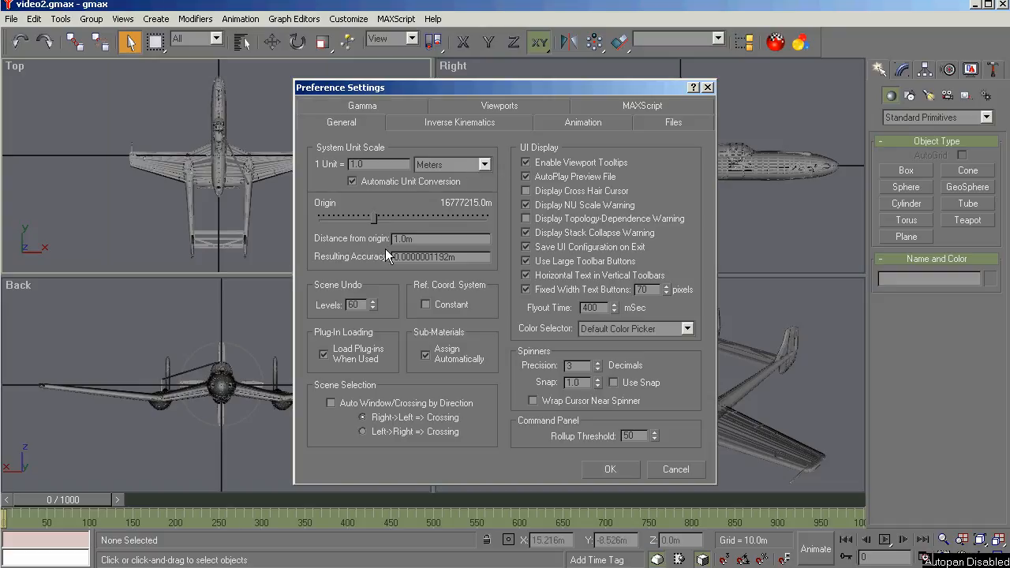
mouse_move(377, 274)
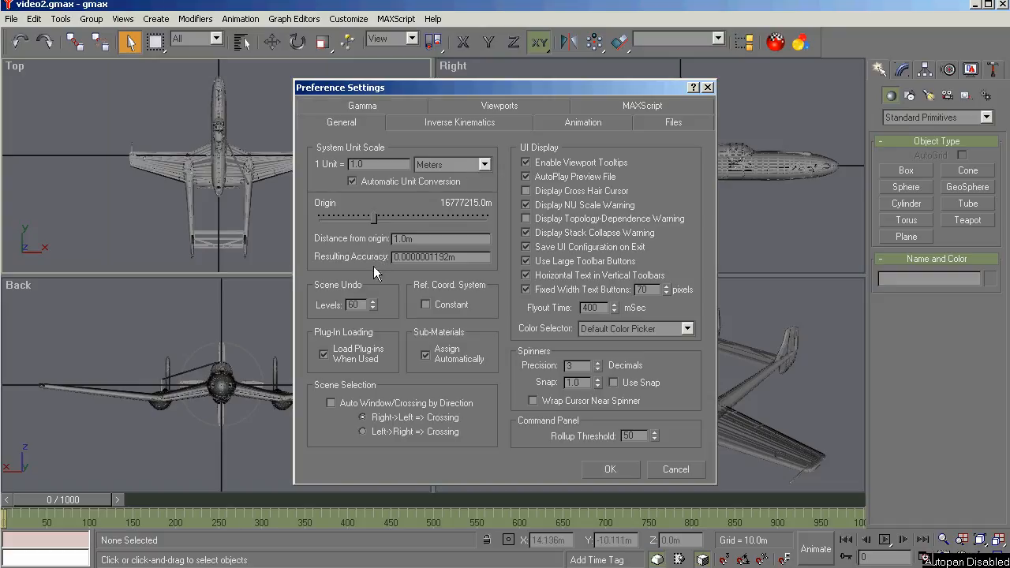
mouse_move(385, 277)
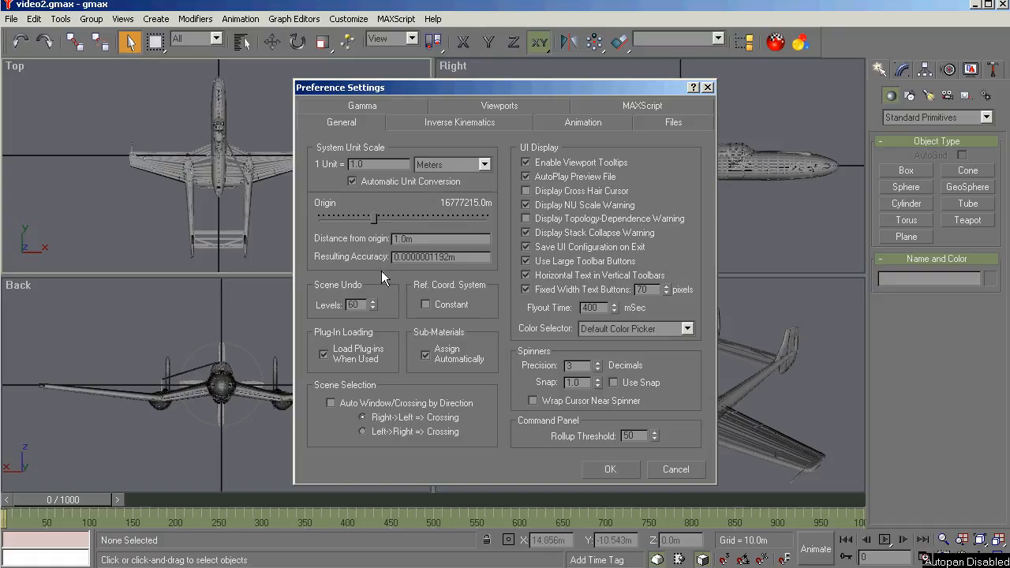
mouse_move(356, 290)
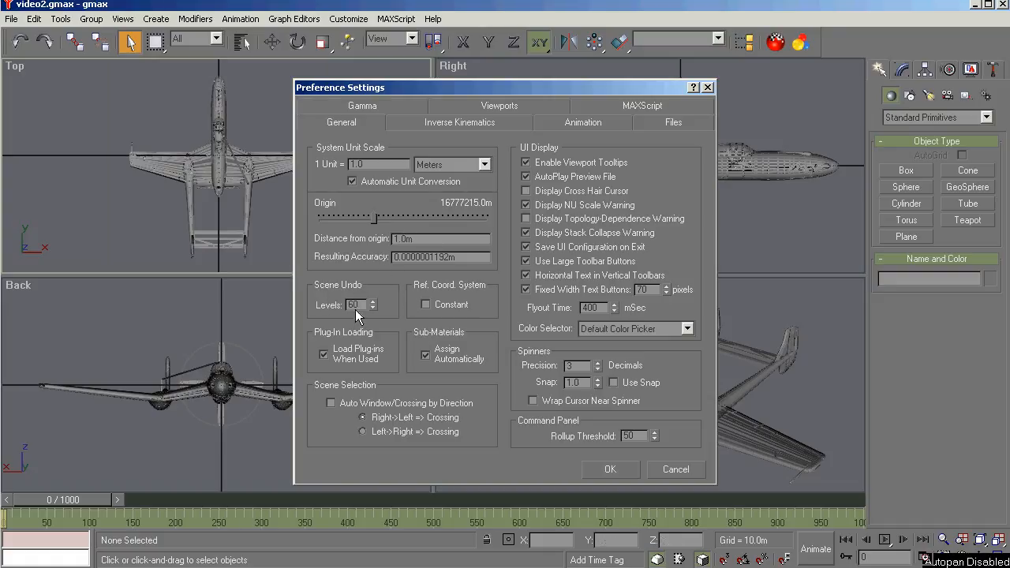
mouse_move(28, 56)
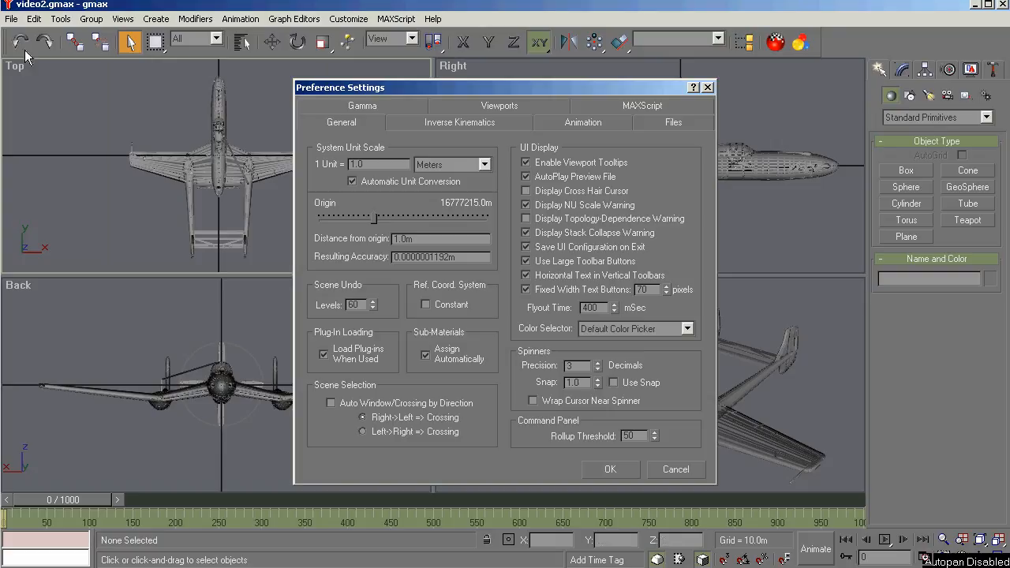
mouse_move(19, 47)
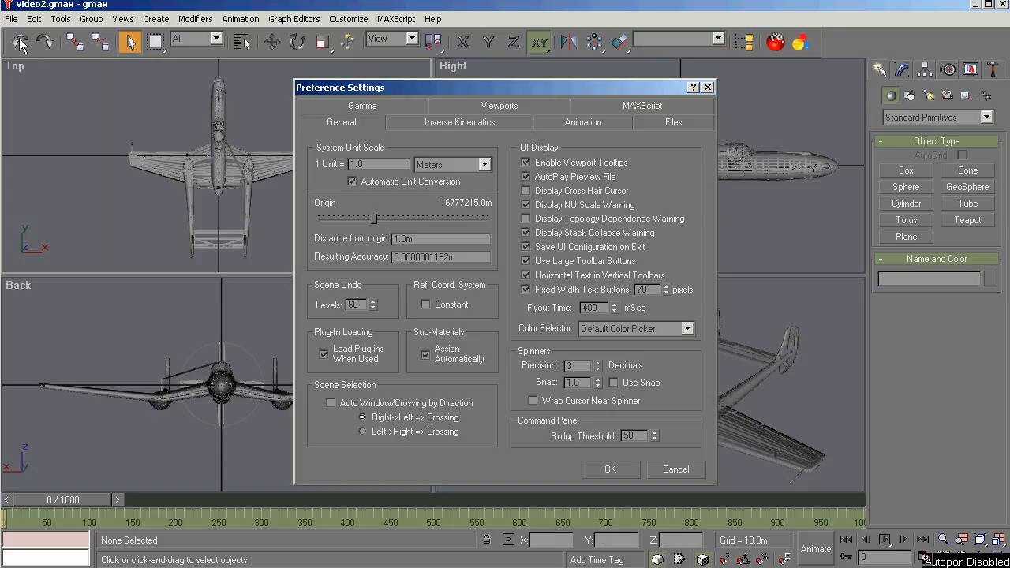
mouse_move(410, 326)
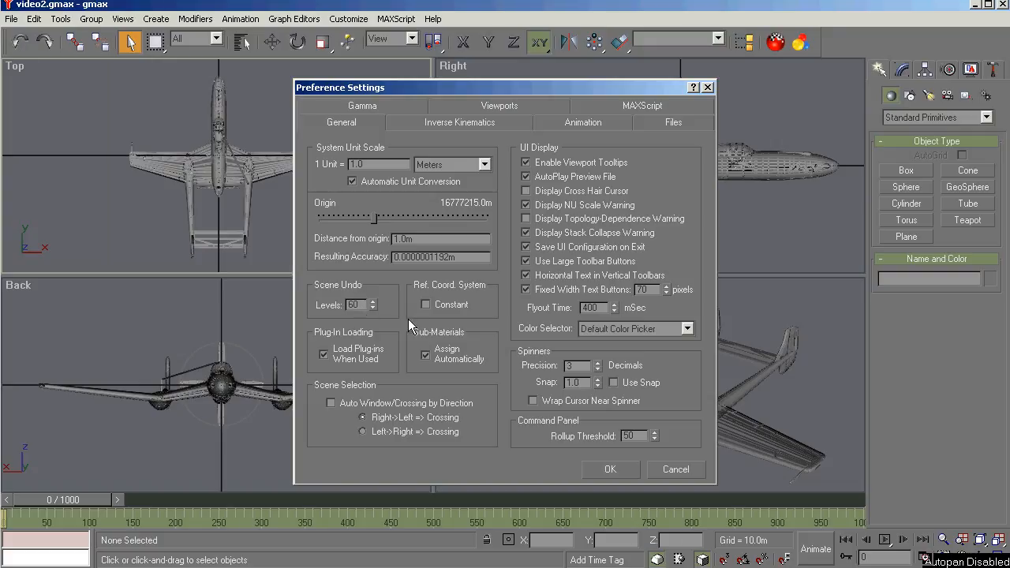
mouse_move(405, 347)
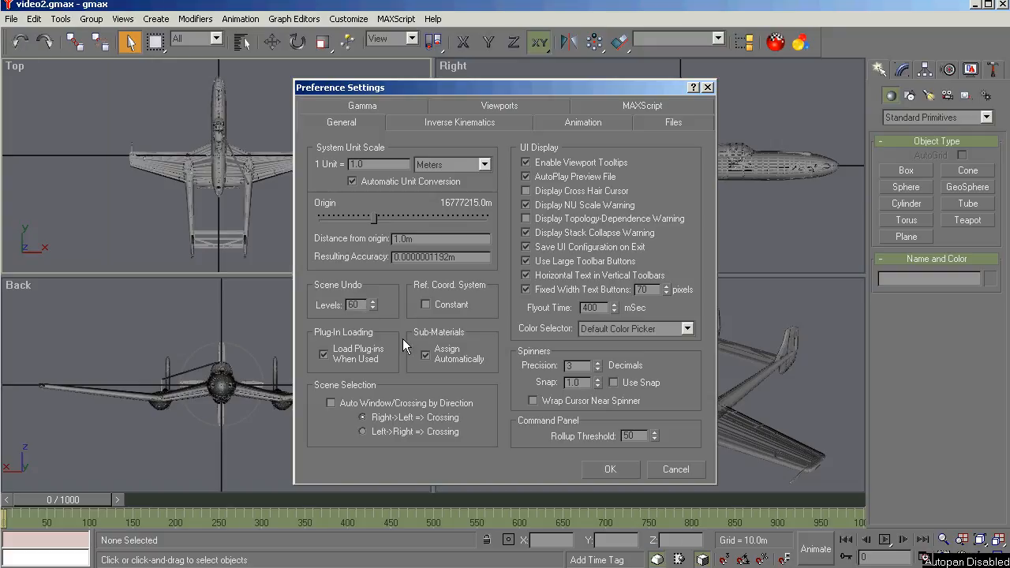
mouse_move(410, 359)
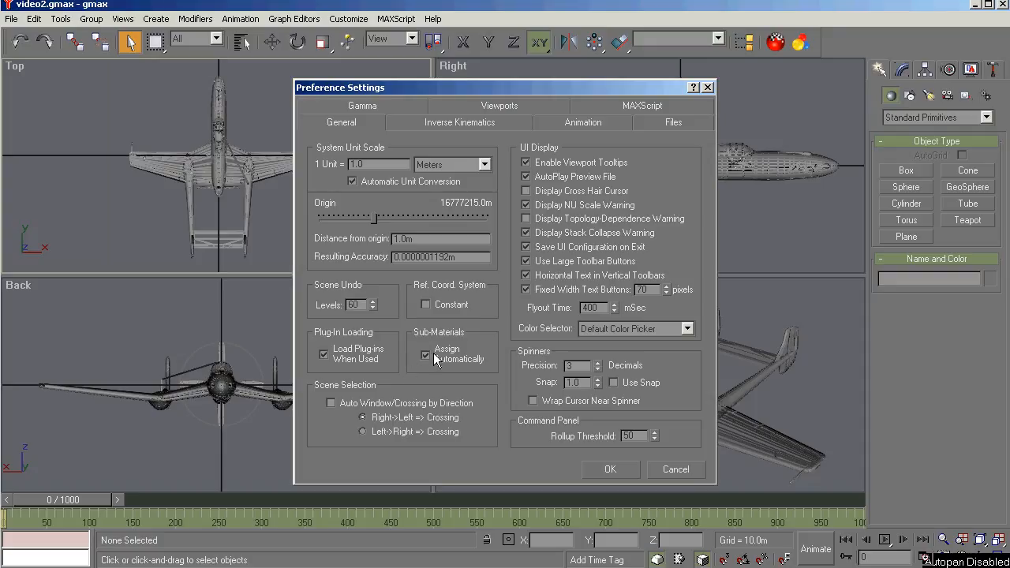
mouse_move(546, 237)
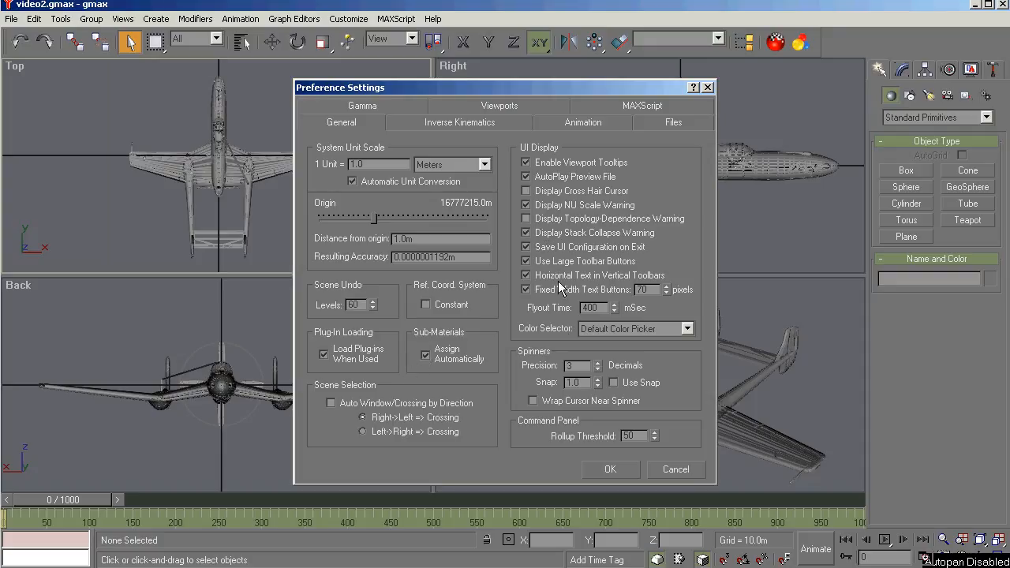
mouse_move(485, 164)
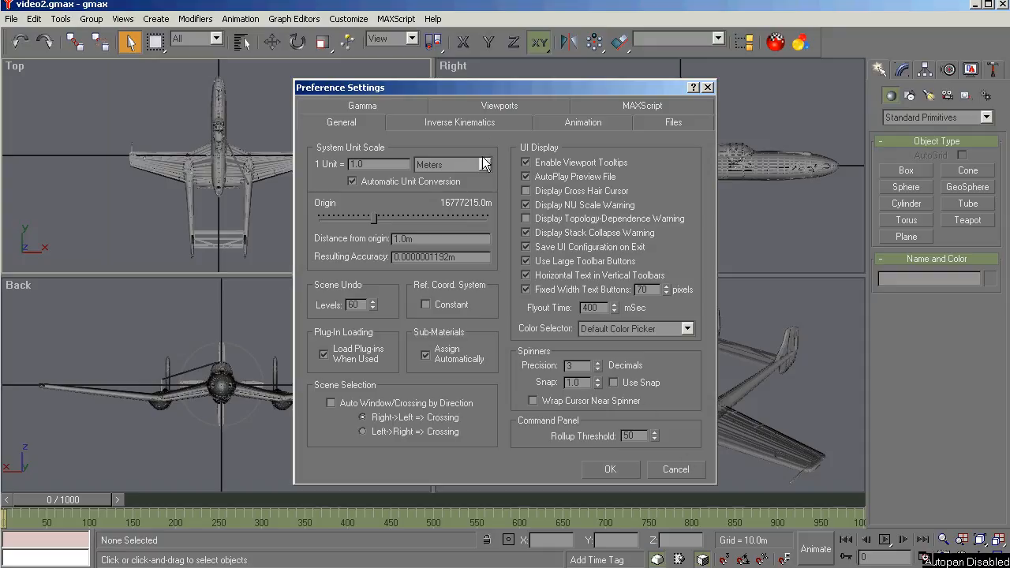
mouse_move(675, 126)
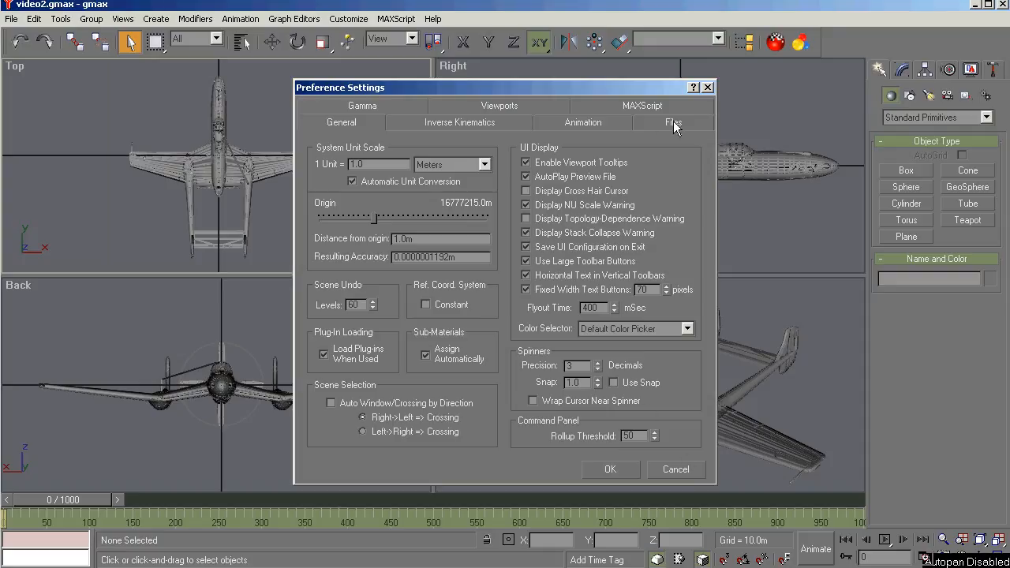
left_click(498, 122)
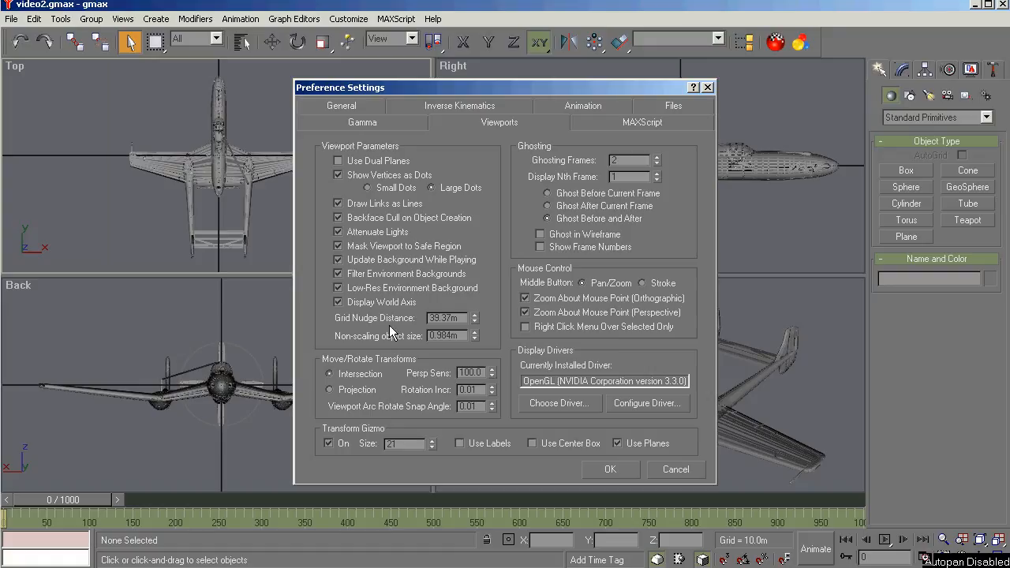
mouse_move(604, 360)
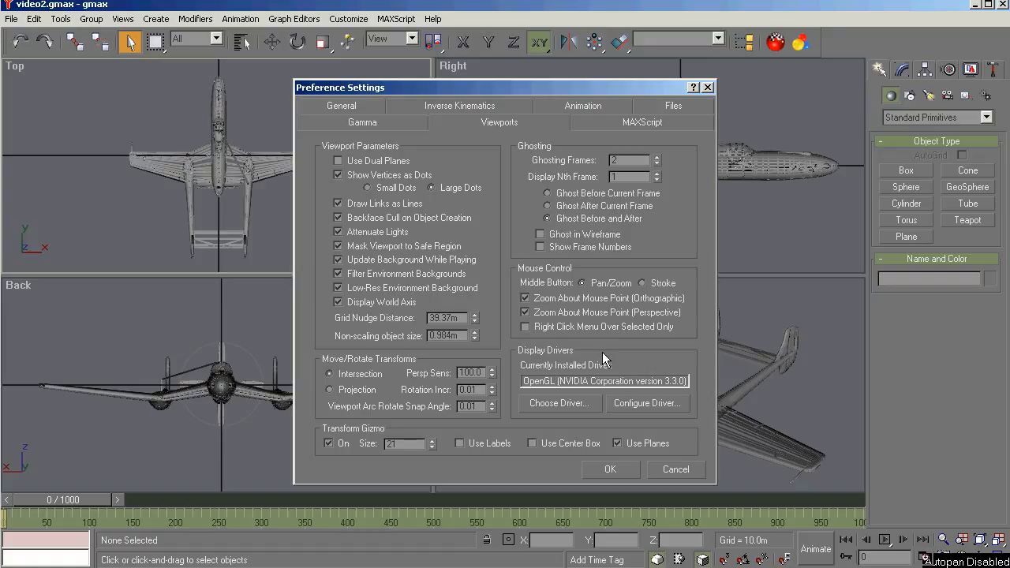
mouse_move(552, 408)
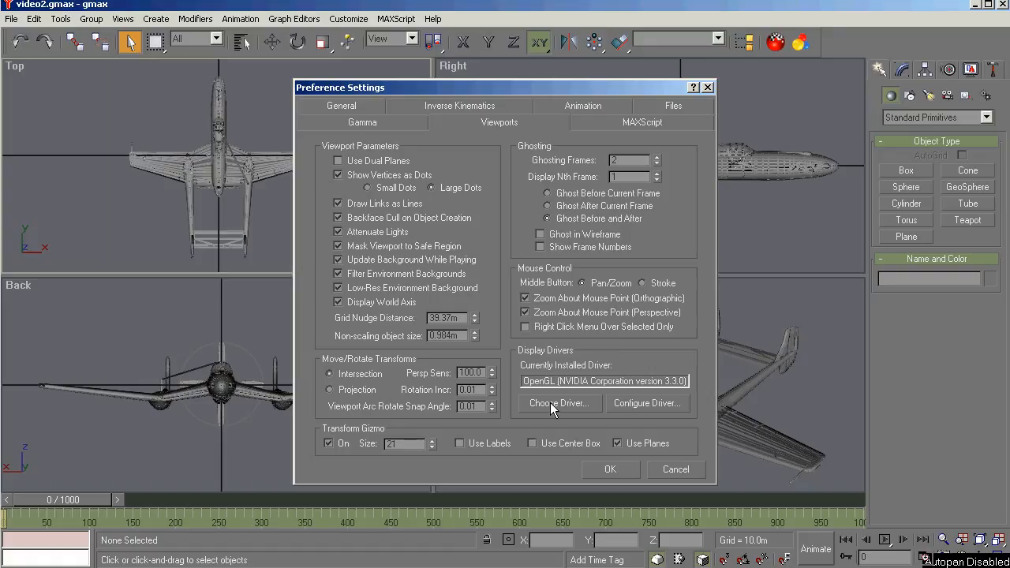
left_click(559, 404)
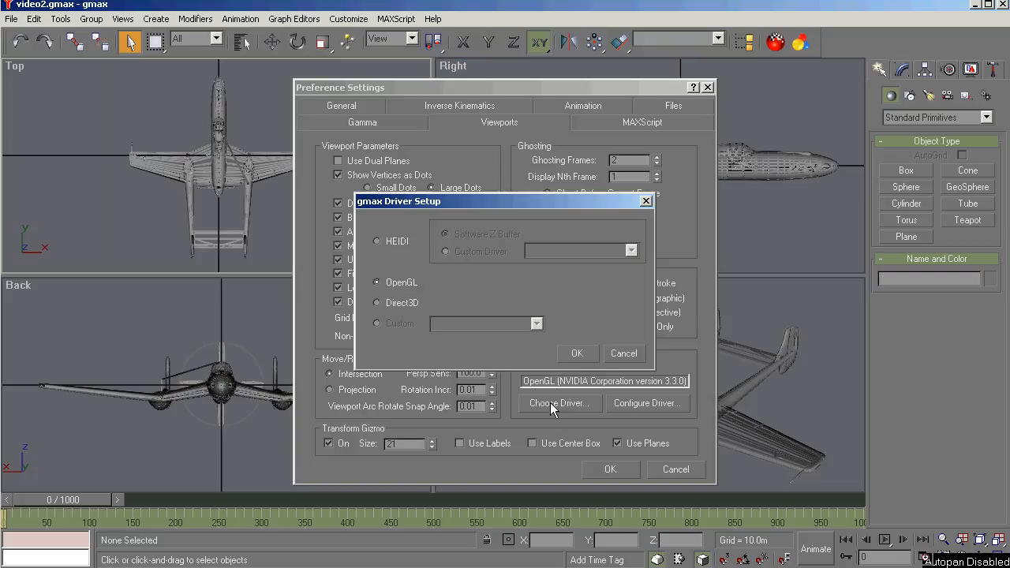
mouse_move(397, 250)
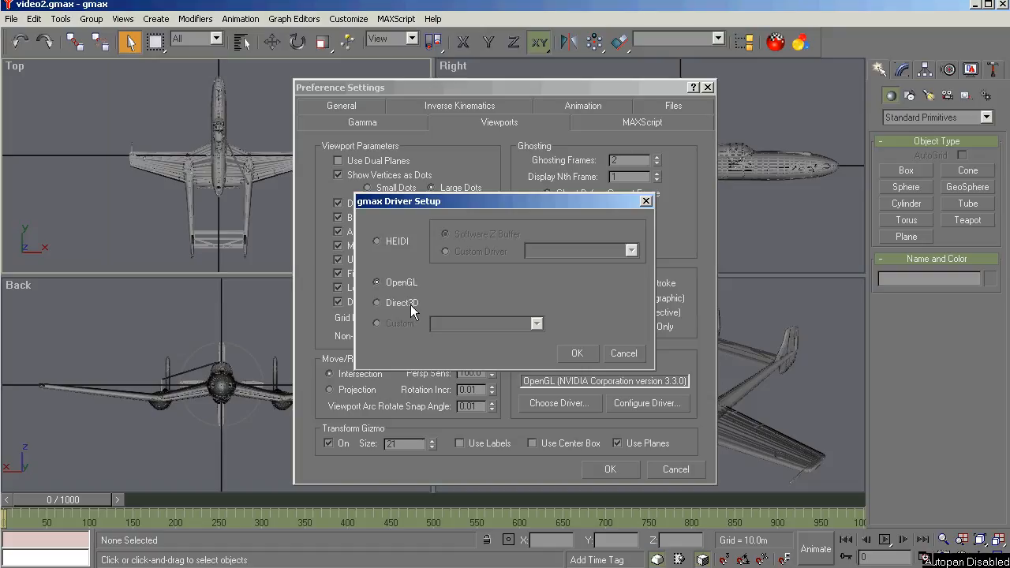
mouse_move(476, 327)
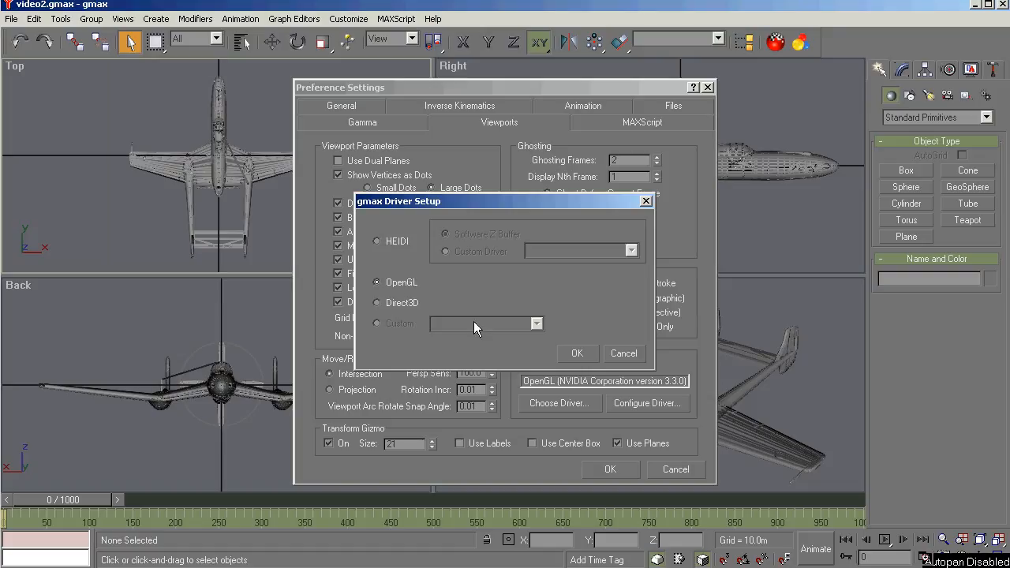
mouse_move(624, 359)
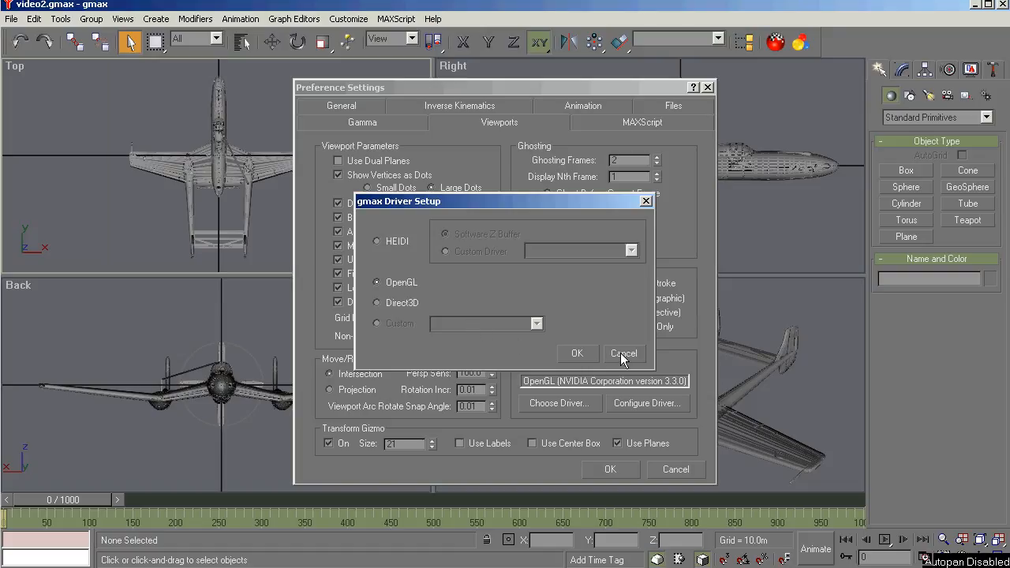
left_click(624, 353)
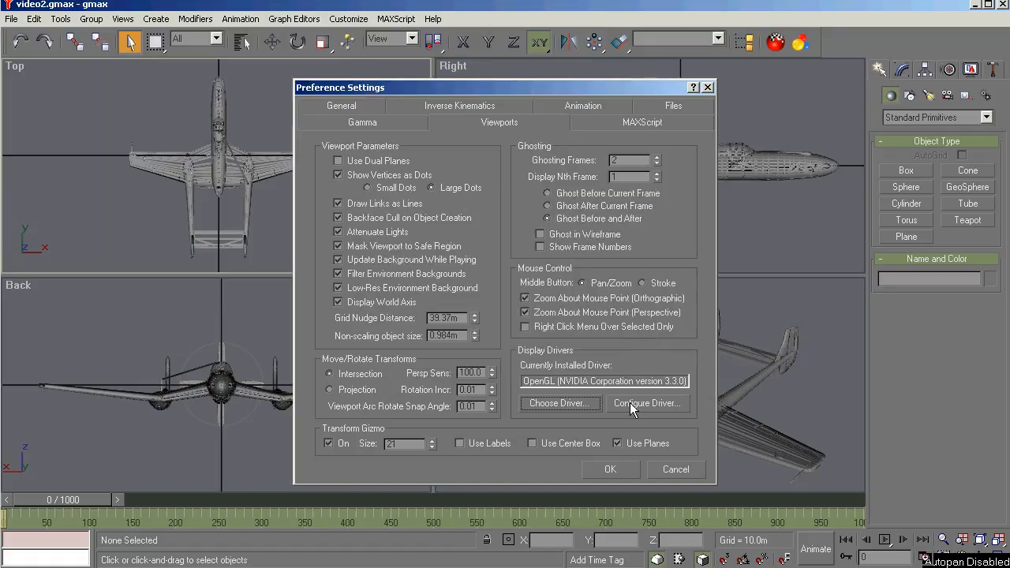
left_click(646, 404)
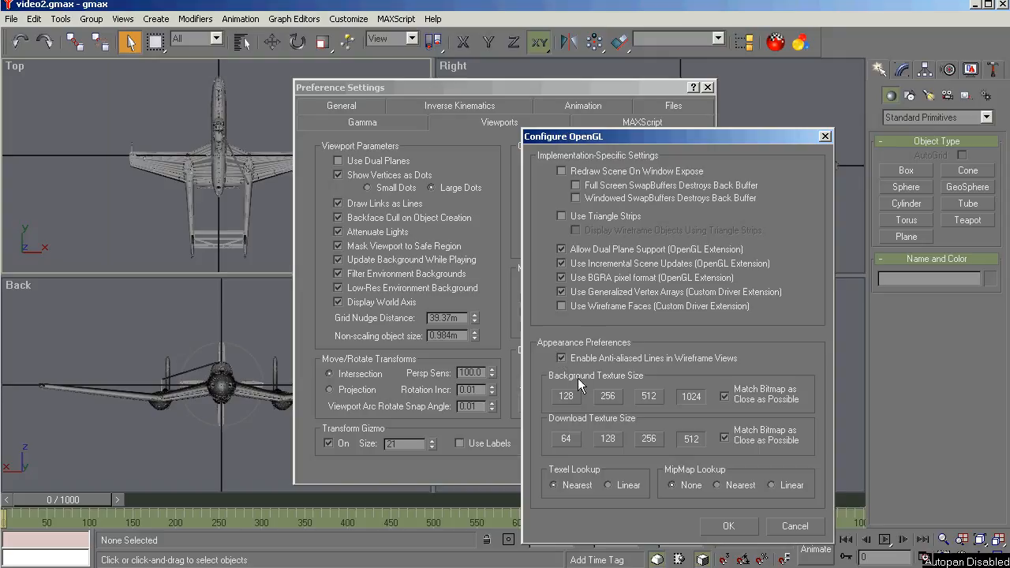
mouse_move(728, 405)
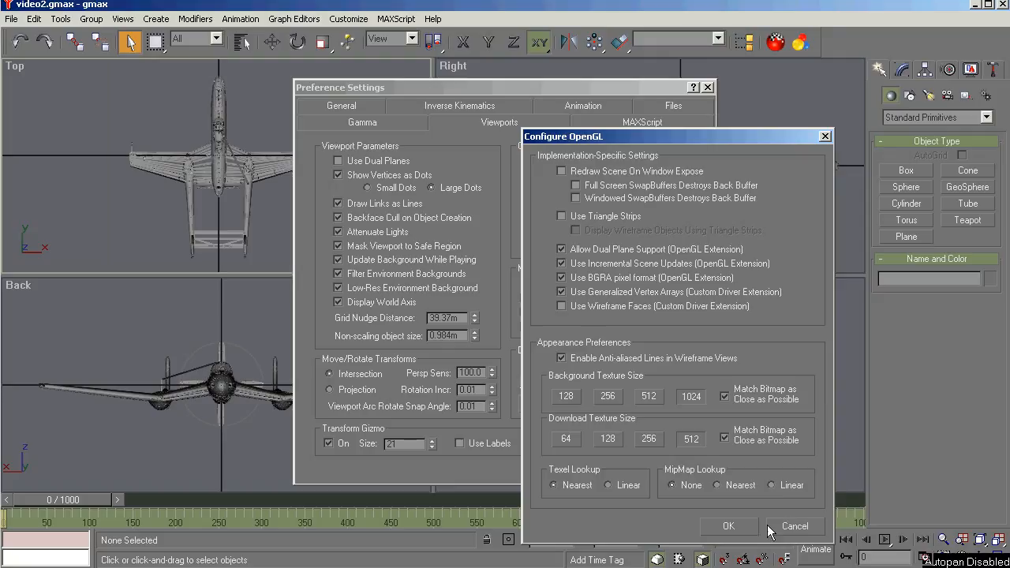
left_click(794, 526)
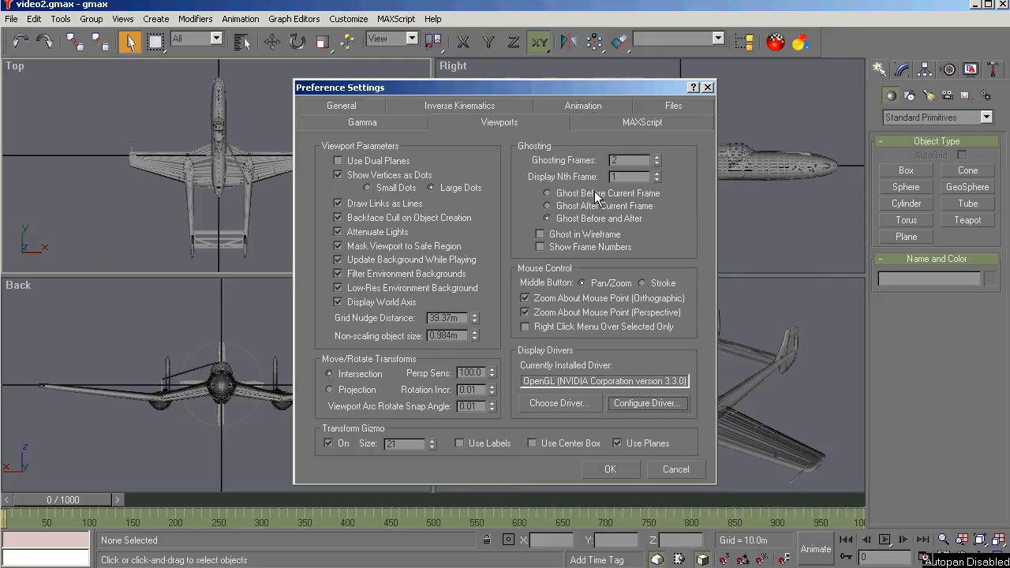
mouse_move(586, 138)
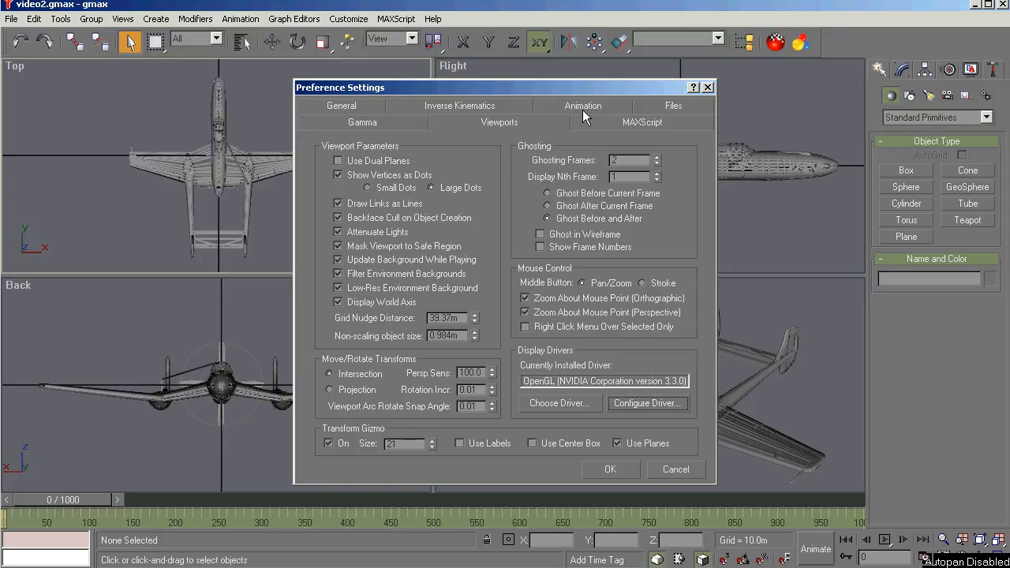
mouse_move(661, 112)
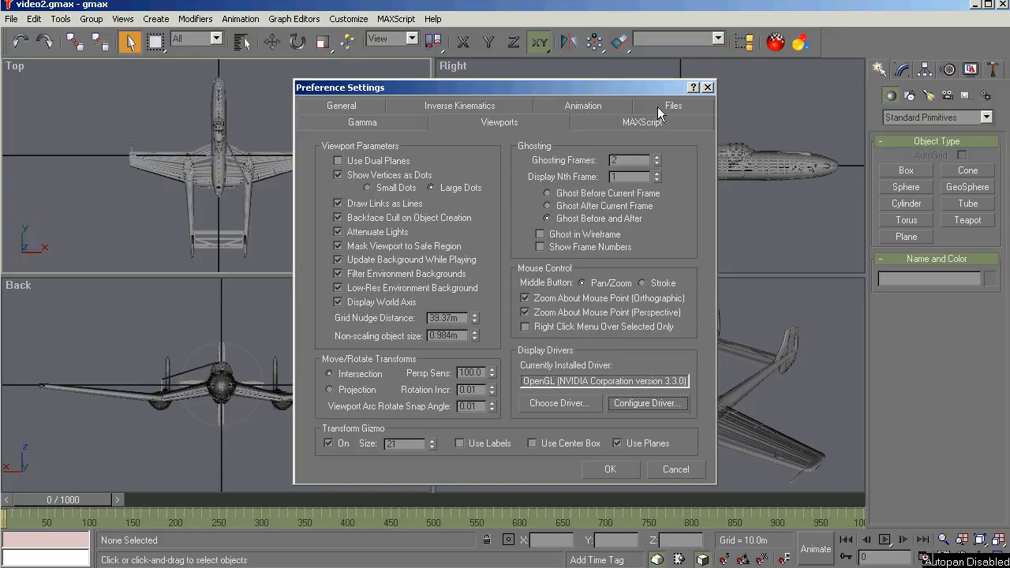
Step: Show the Files preferences with backup, auto backup and log file options
left_click(673, 105)
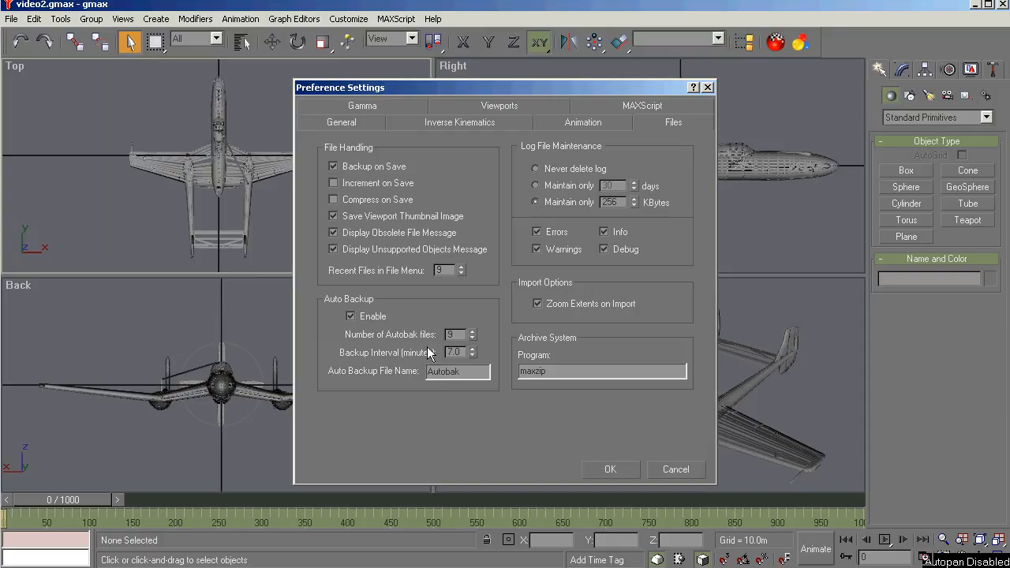
mouse_move(379, 351)
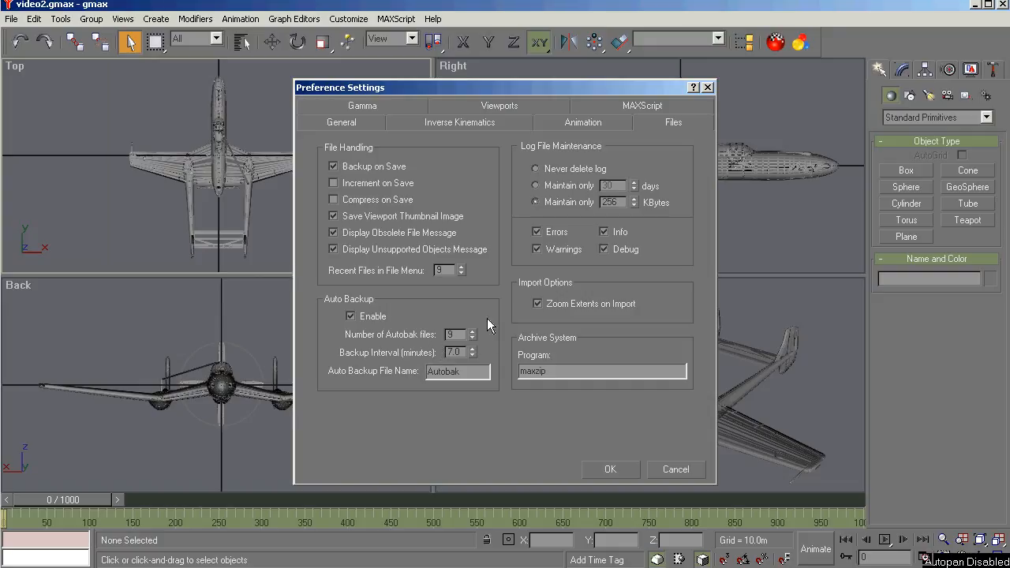
mouse_move(493, 117)
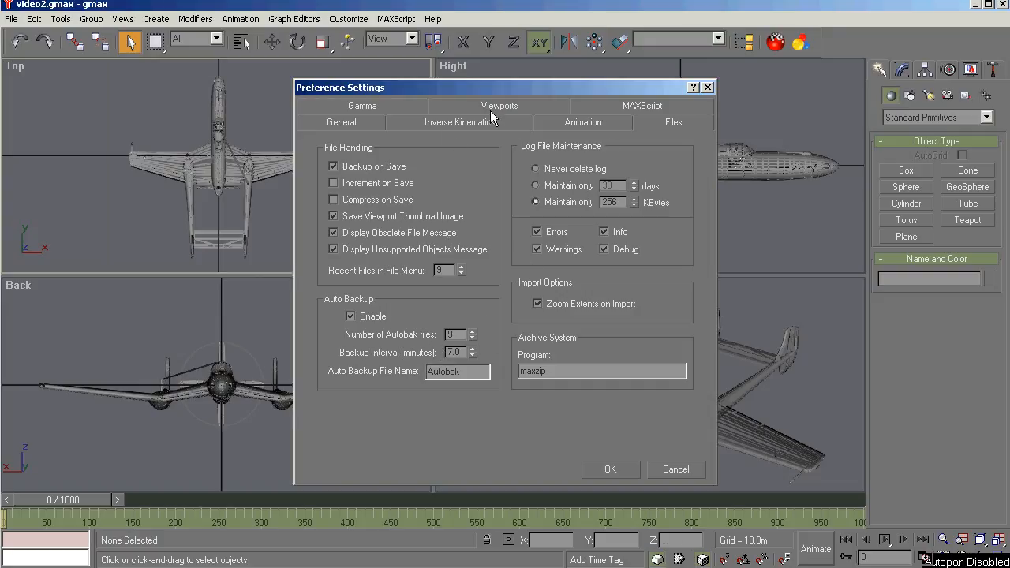
mouse_move(600, 125)
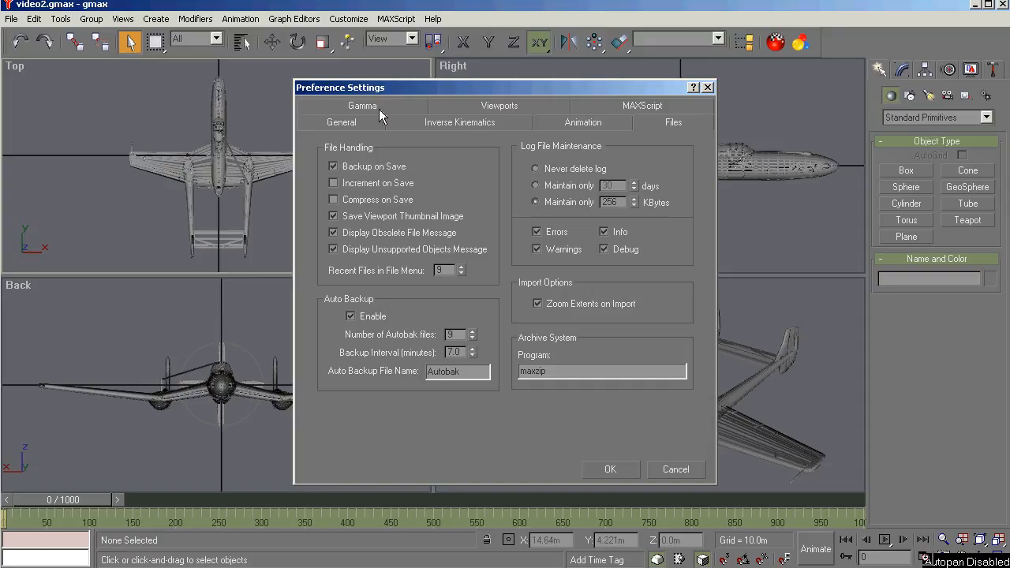
Step: Browse the MAXScript, Inverse Kinematics and Animation tabs, then cancel Preferences
left_click(642, 105)
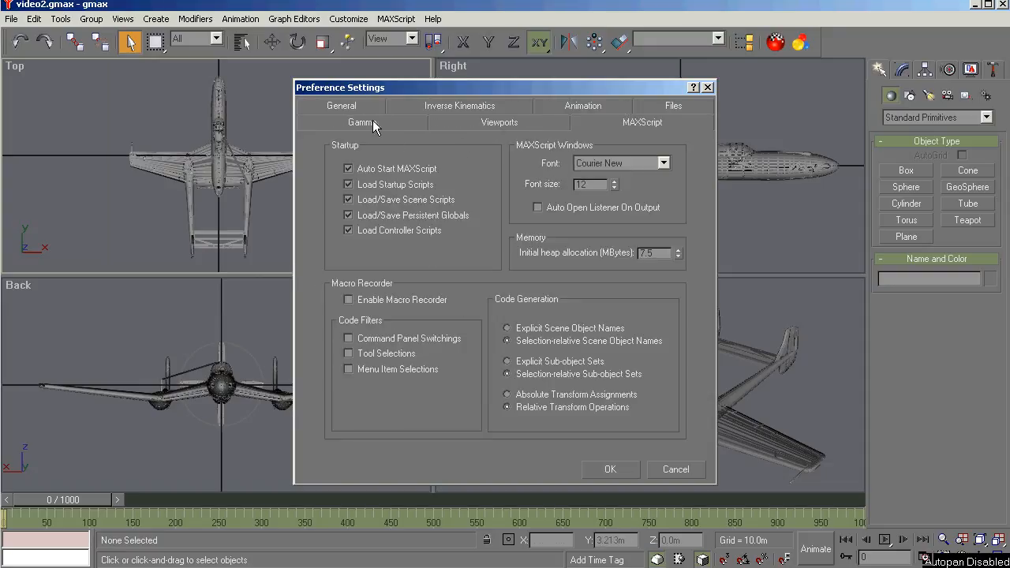
left_click(459, 106)
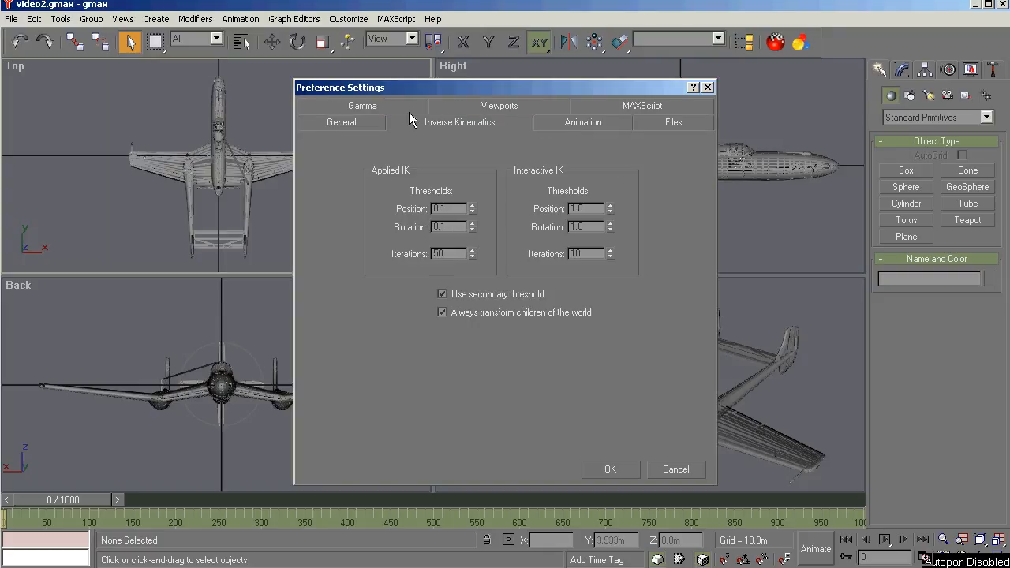
mouse_move(553, 124)
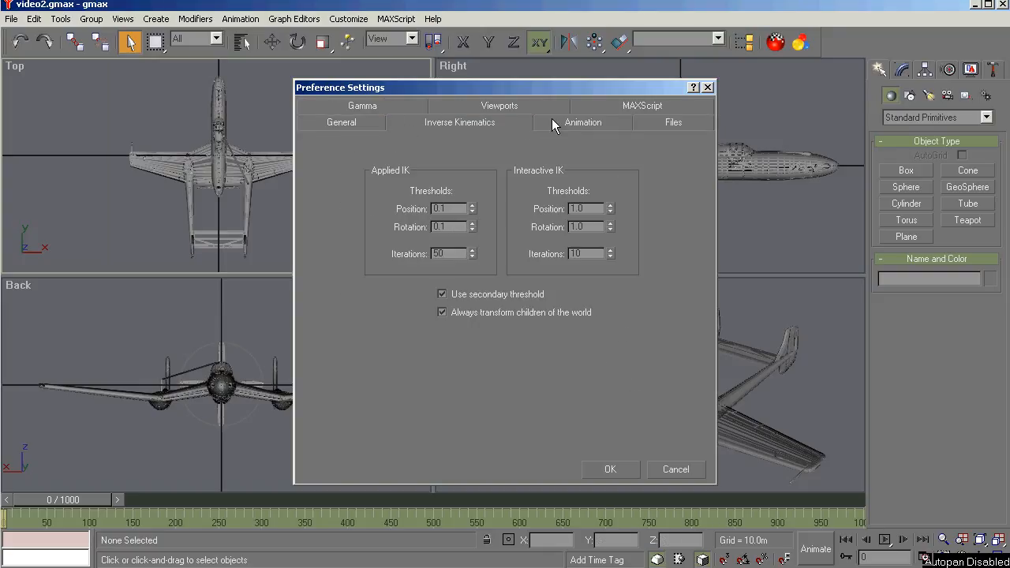
left_click(582, 122)
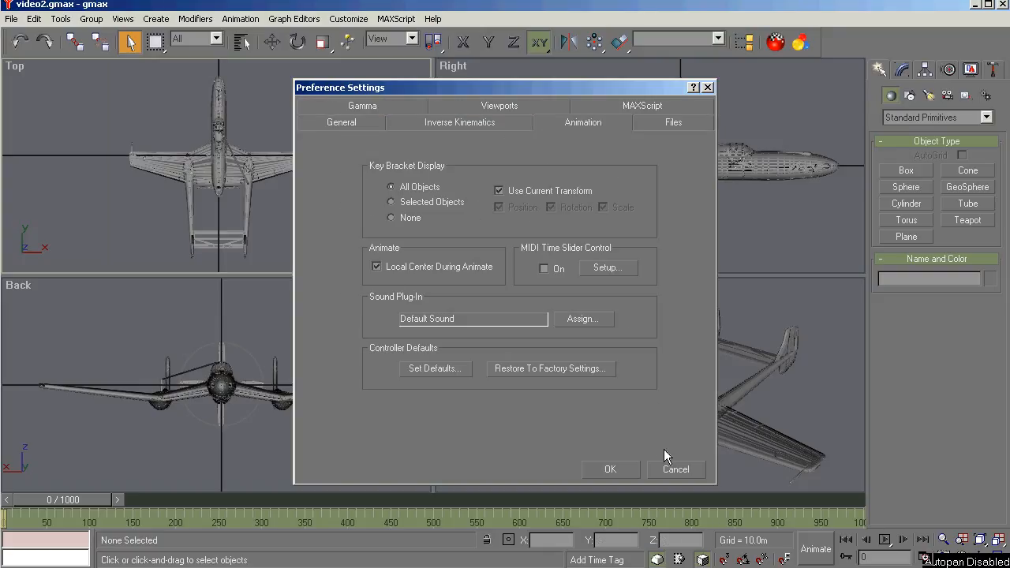
left_click(609, 469)
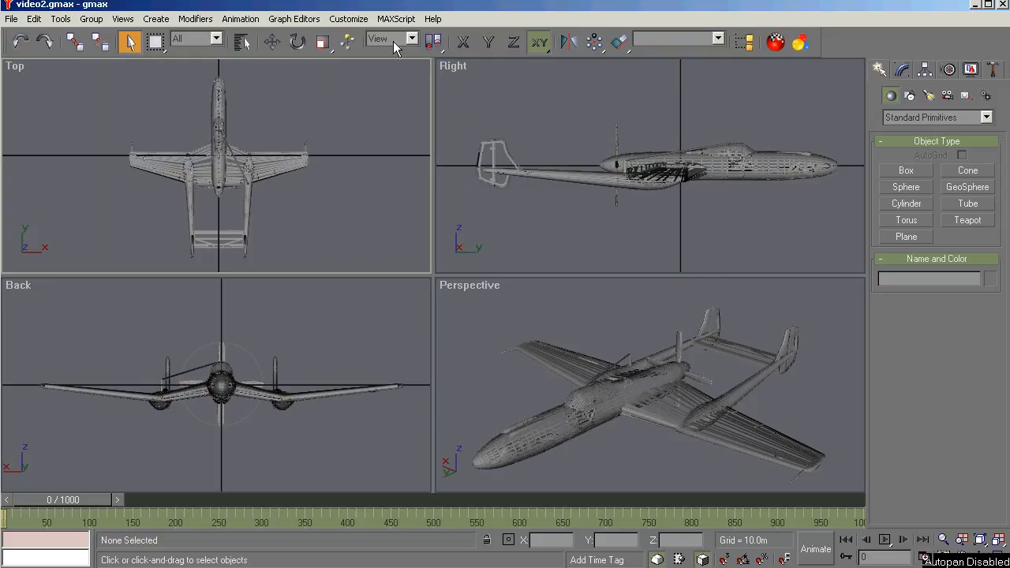
left_click(348, 19)
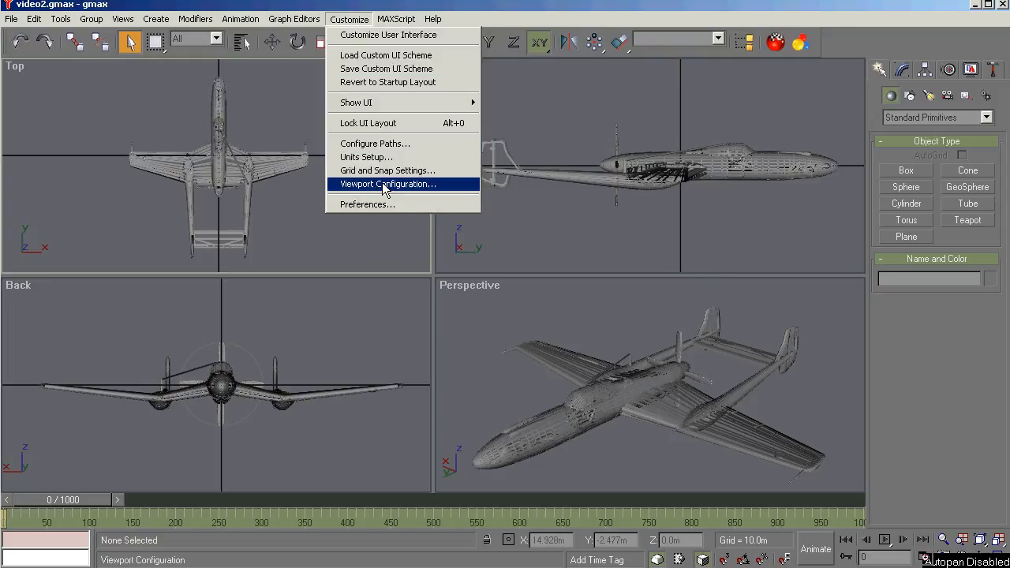
left_click(387, 183)
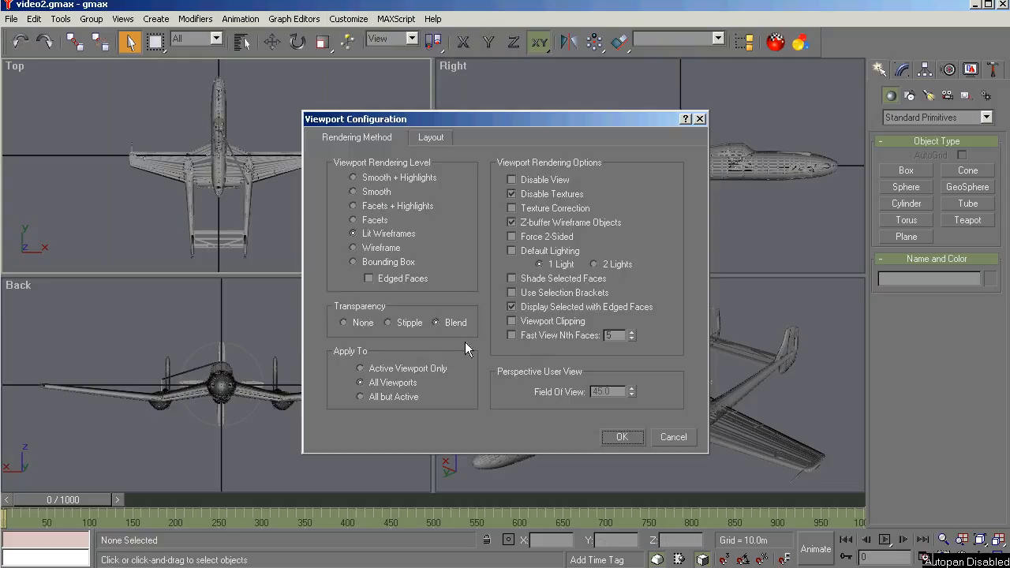
mouse_move(576, 273)
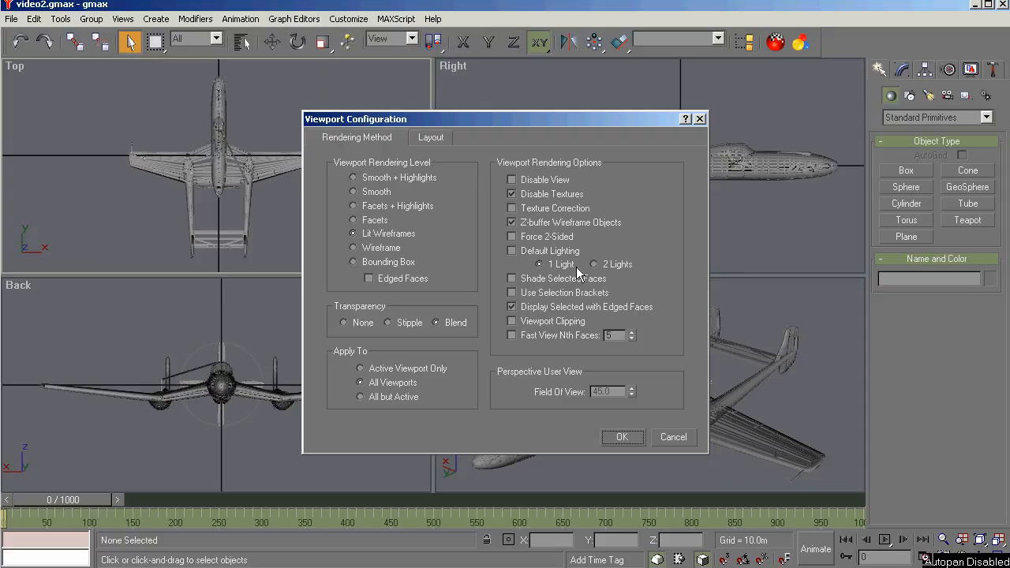
mouse_move(681, 450)
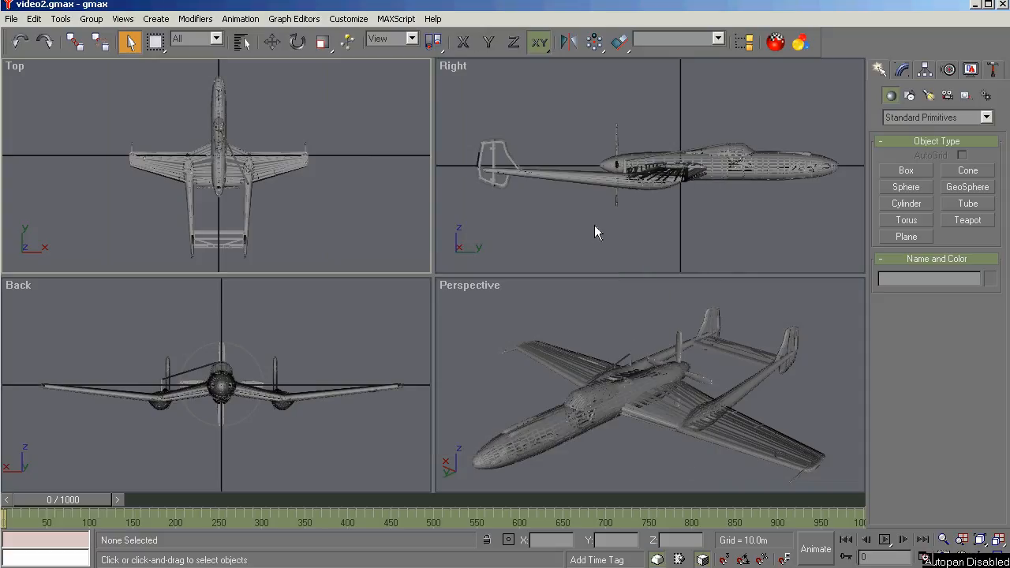
mouse_move(348, 19)
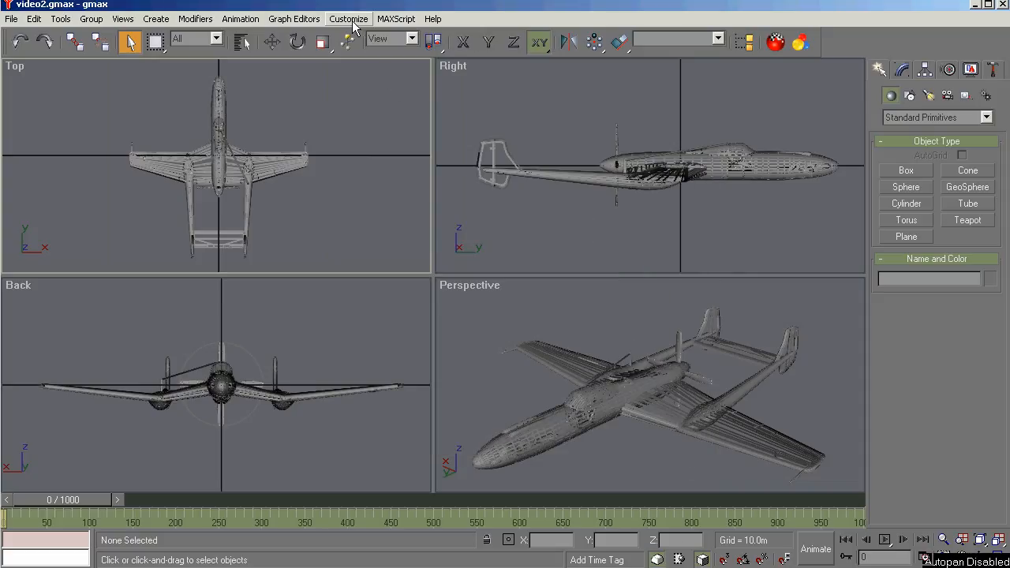
Step: Open Units Setup and compare Metric Meters with US Standard Feet w/Decimal Inches
left_click(348, 18)
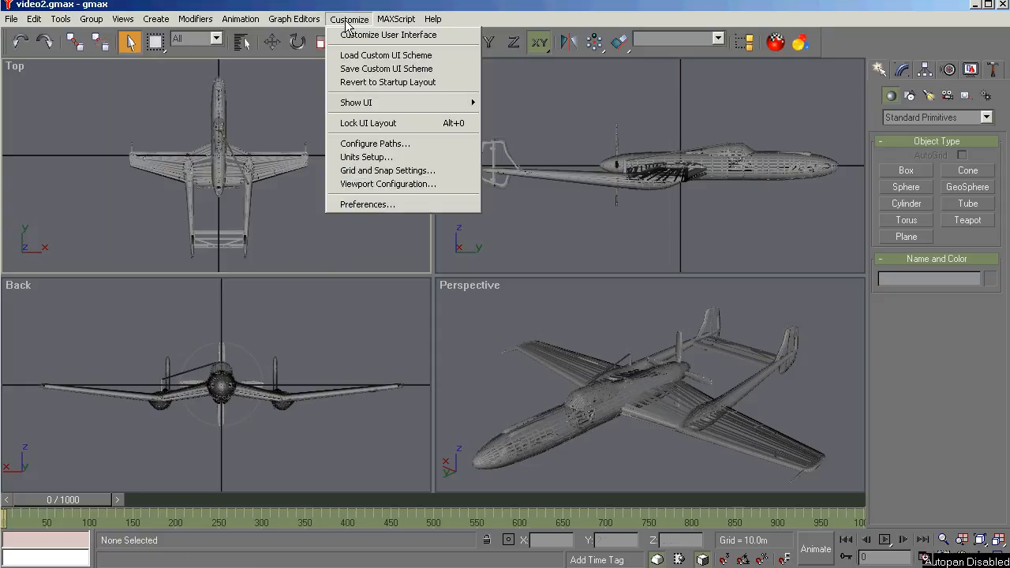
left_click(366, 156)
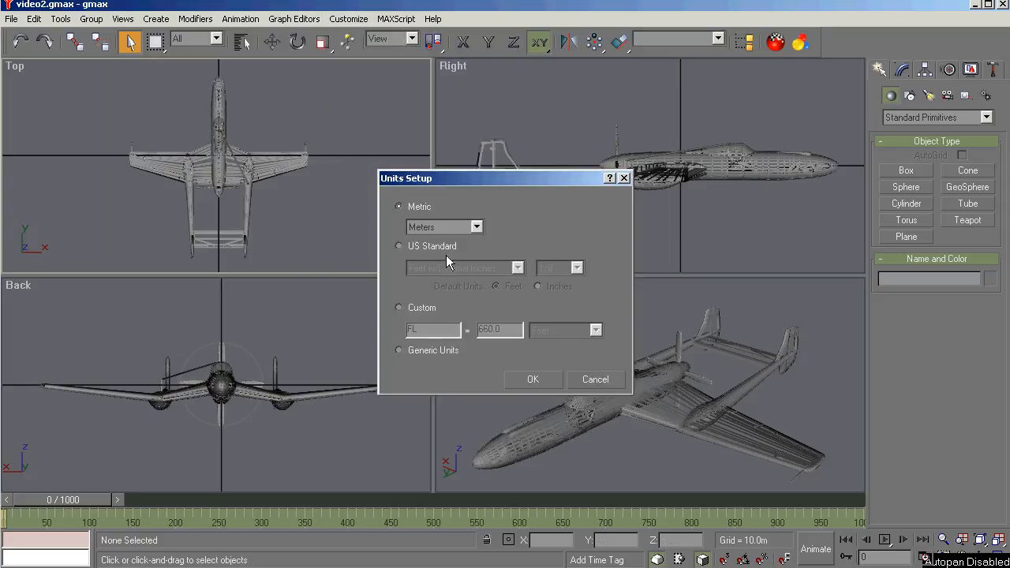
mouse_move(436, 203)
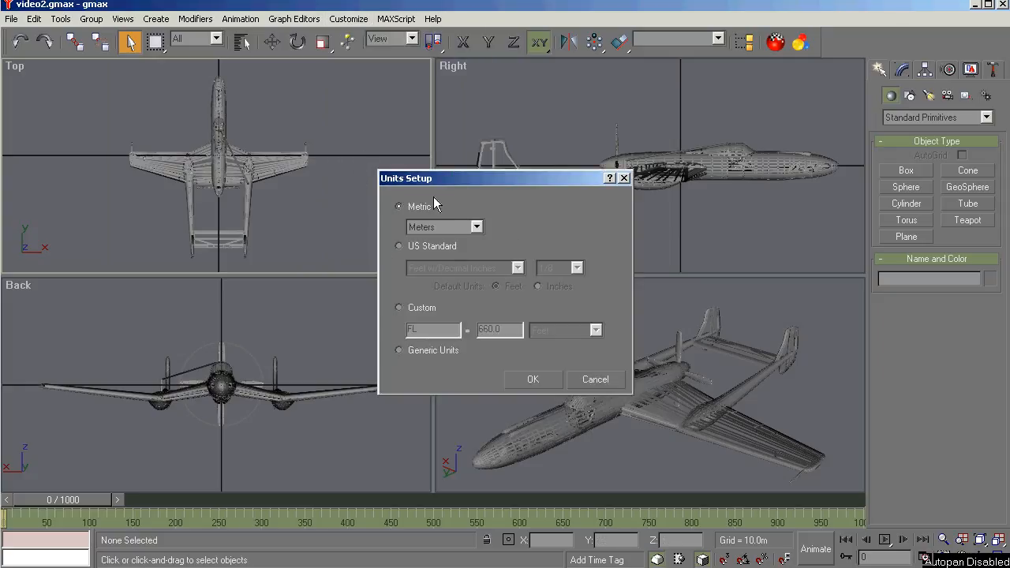
left_click(476, 226)
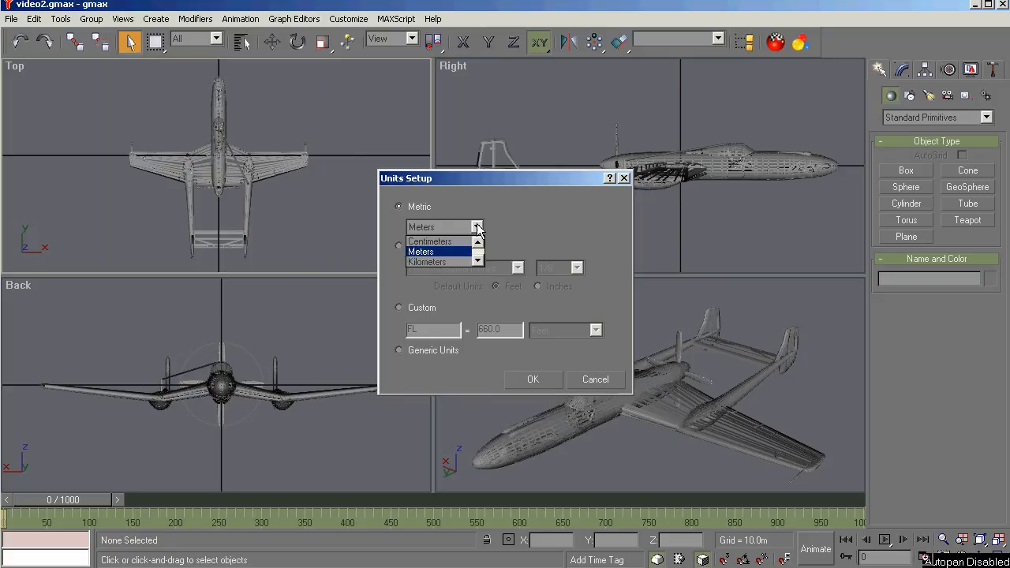
left_click(419, 251)
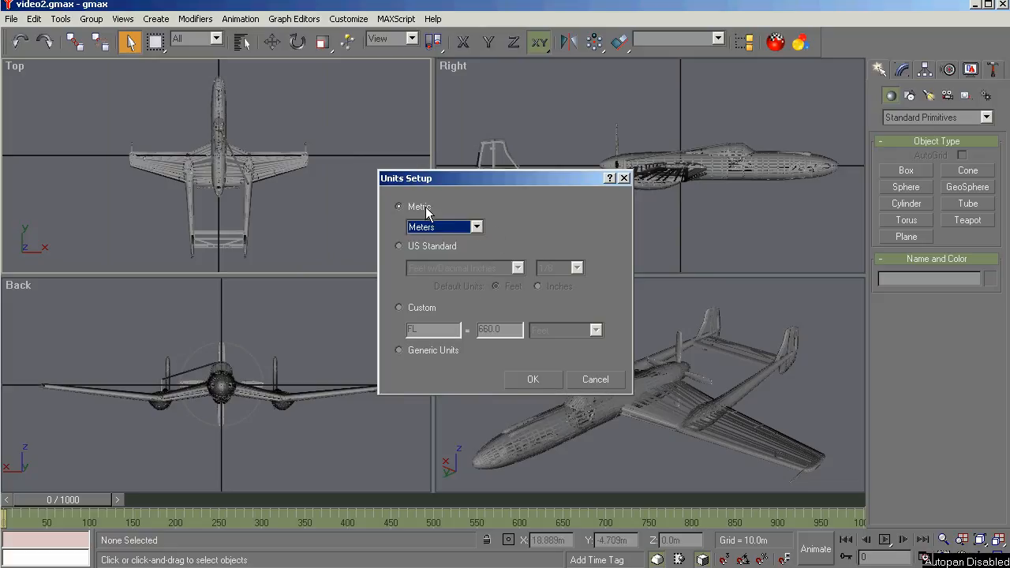
mouse_move(432, 251)
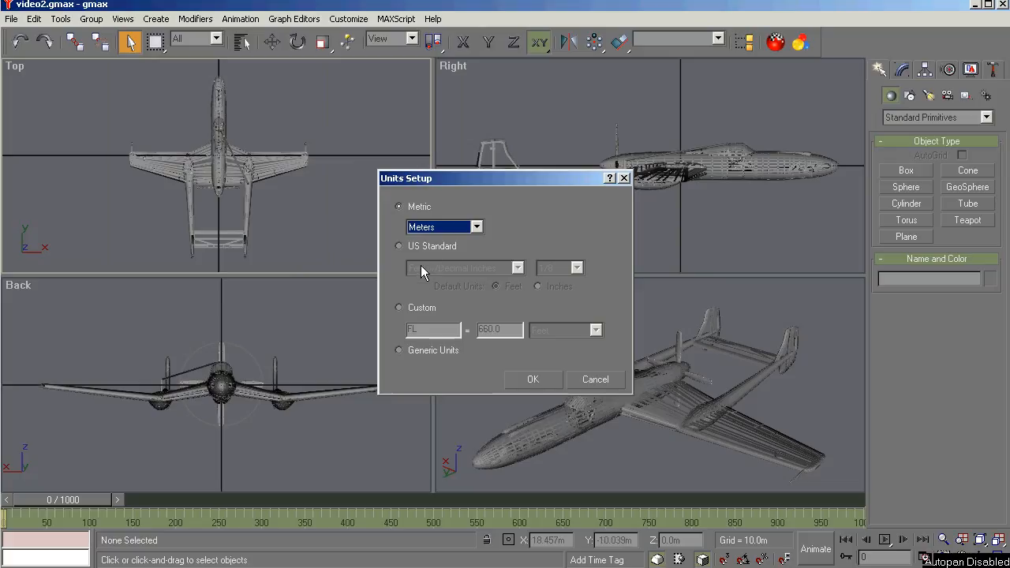
left_click(400, 245)
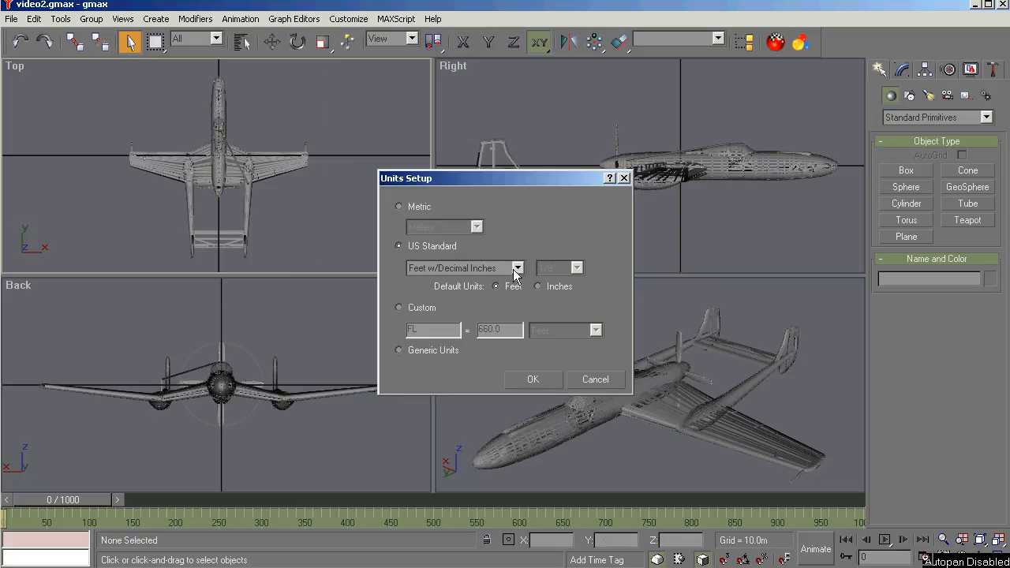
left_click(517, 268)
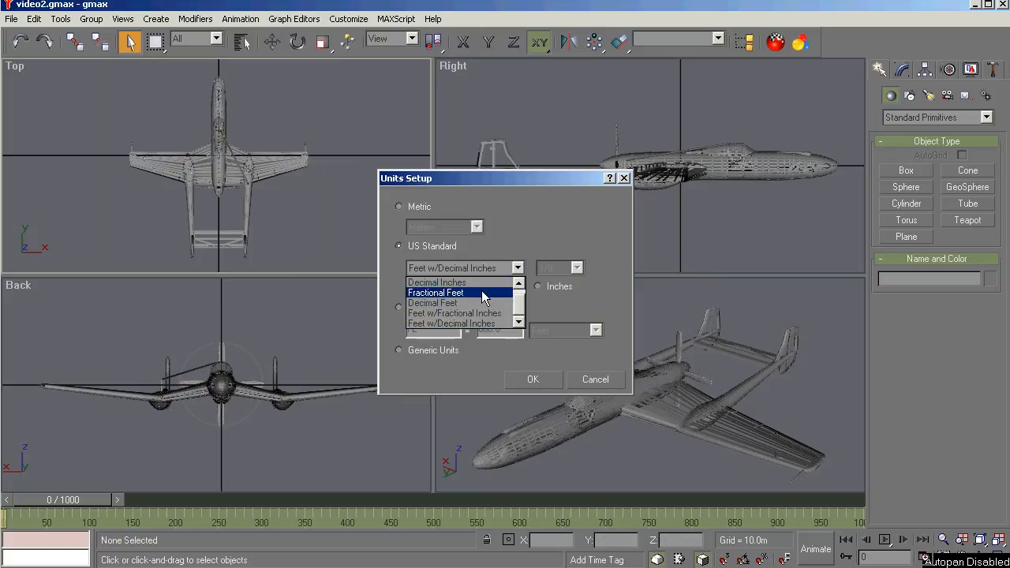
mouse_move(490, 281)
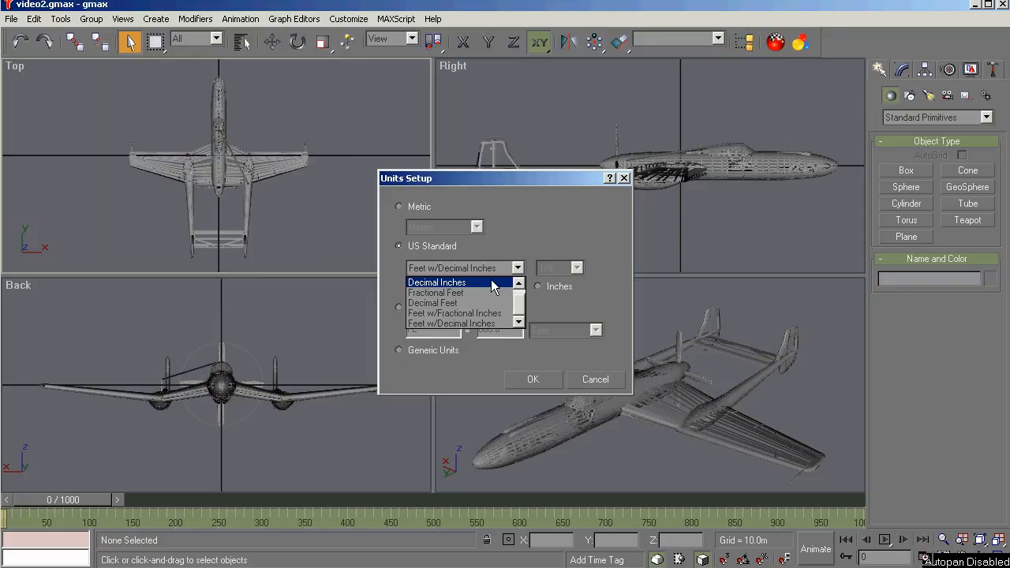
mouse_move(499, 269)
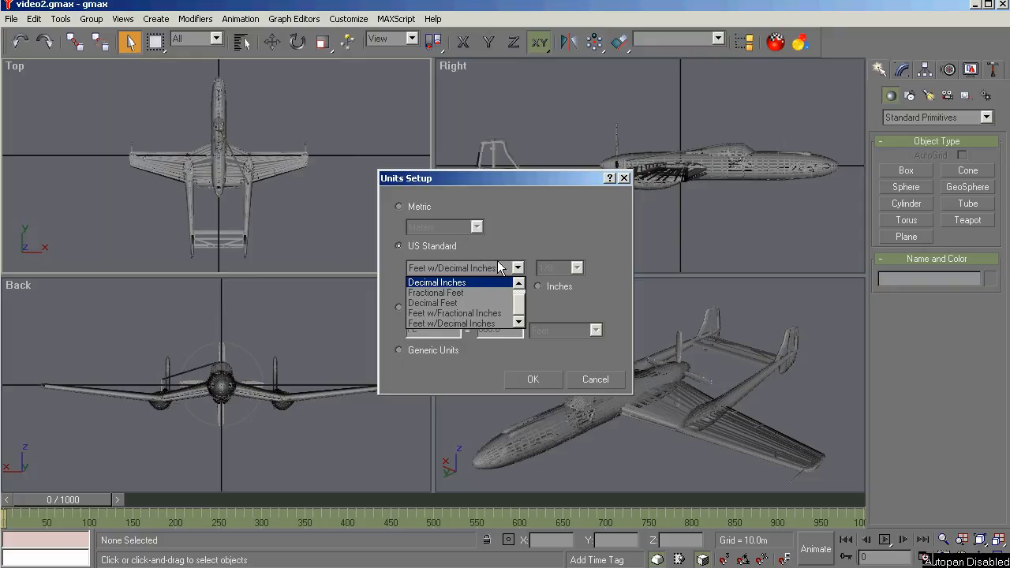
left_click(464, 322)
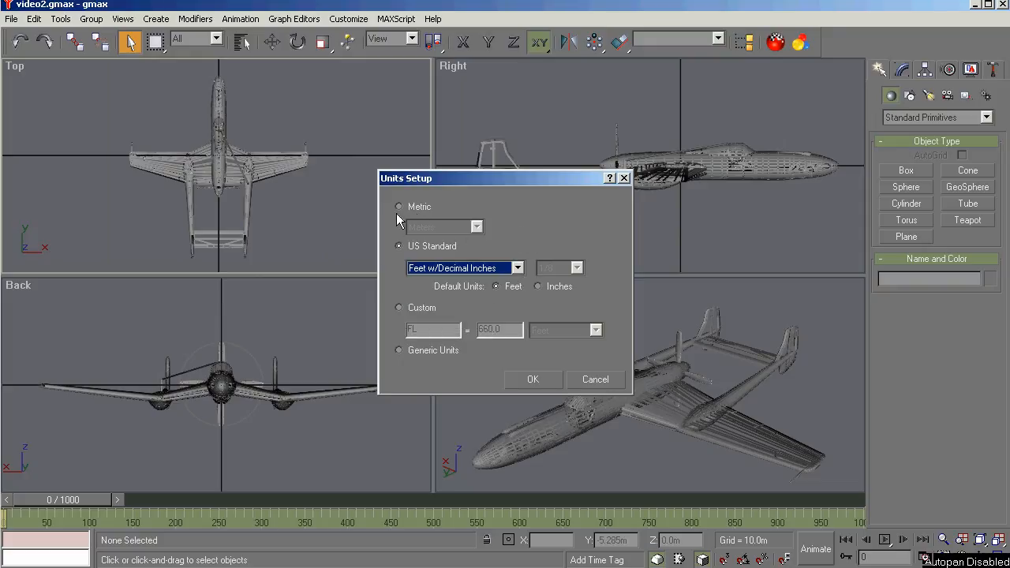
left_click(398, 206)
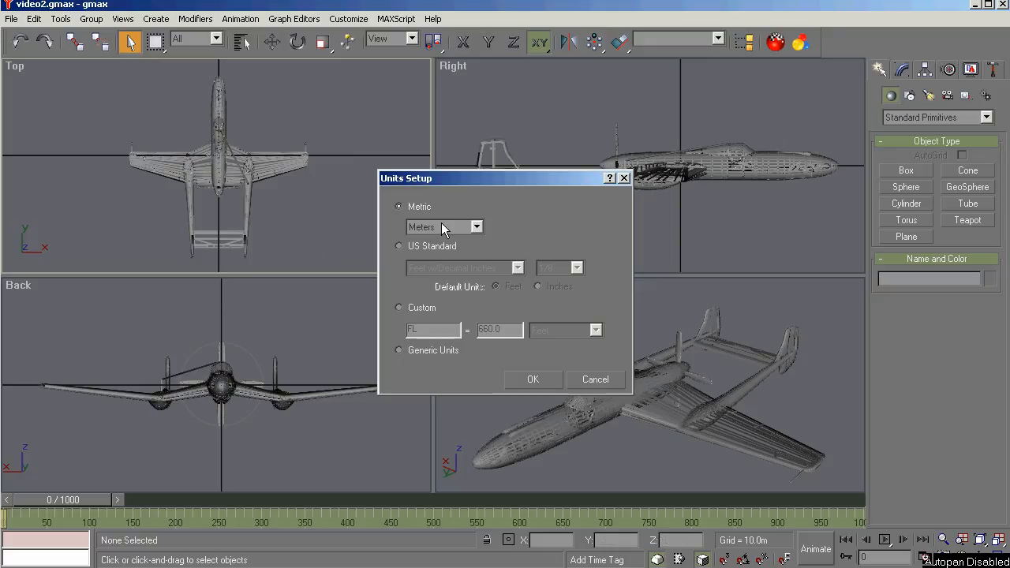
mouse_move(231, 54)
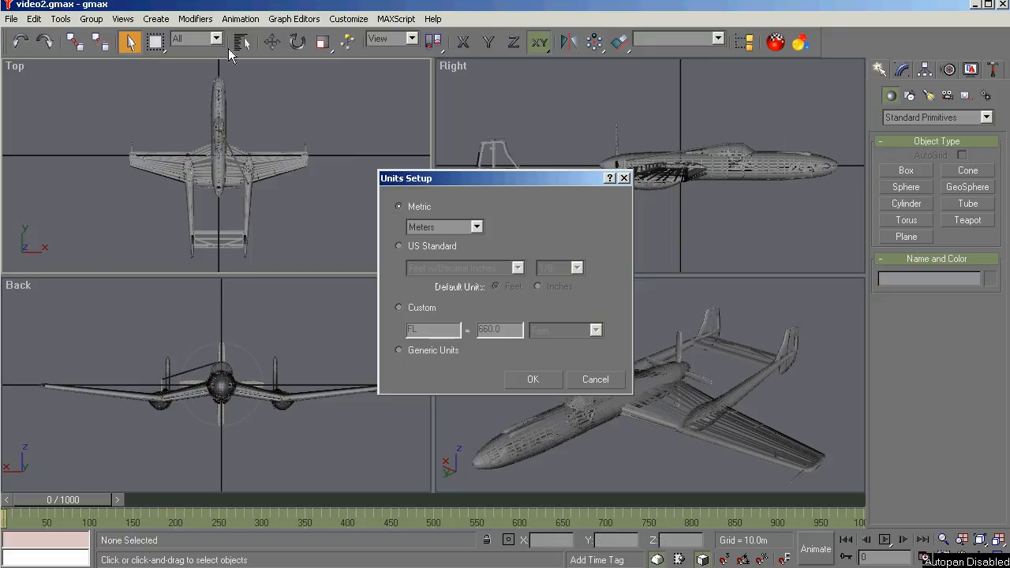
mouse_move(507, 221)
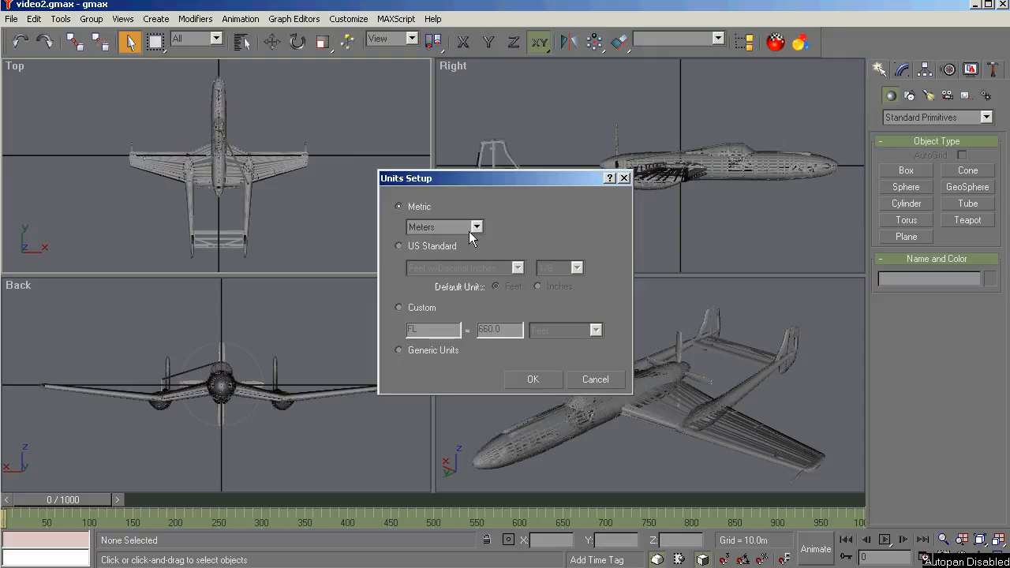
mouse_move(476, 229)
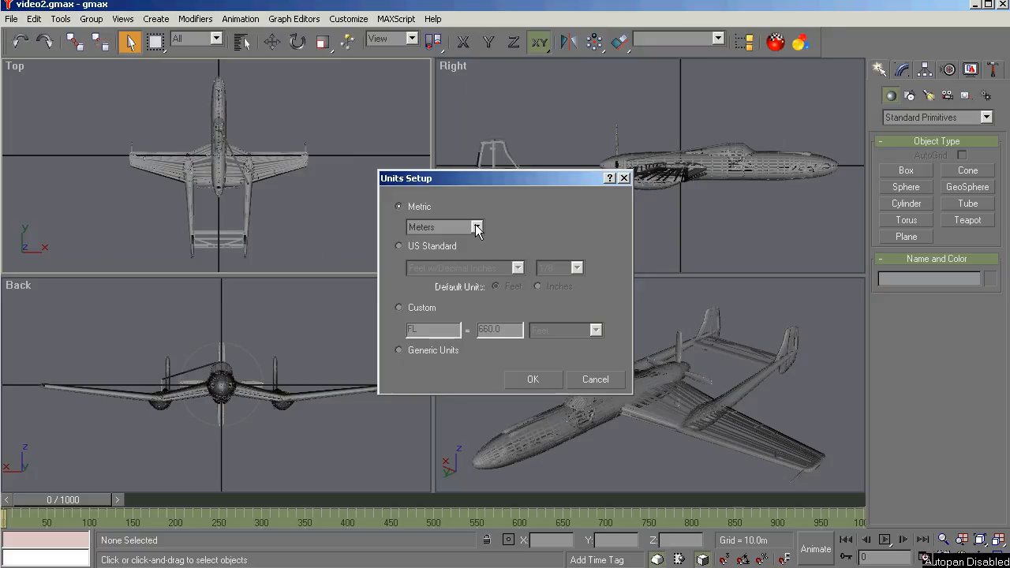
mouse_move(528, 384)
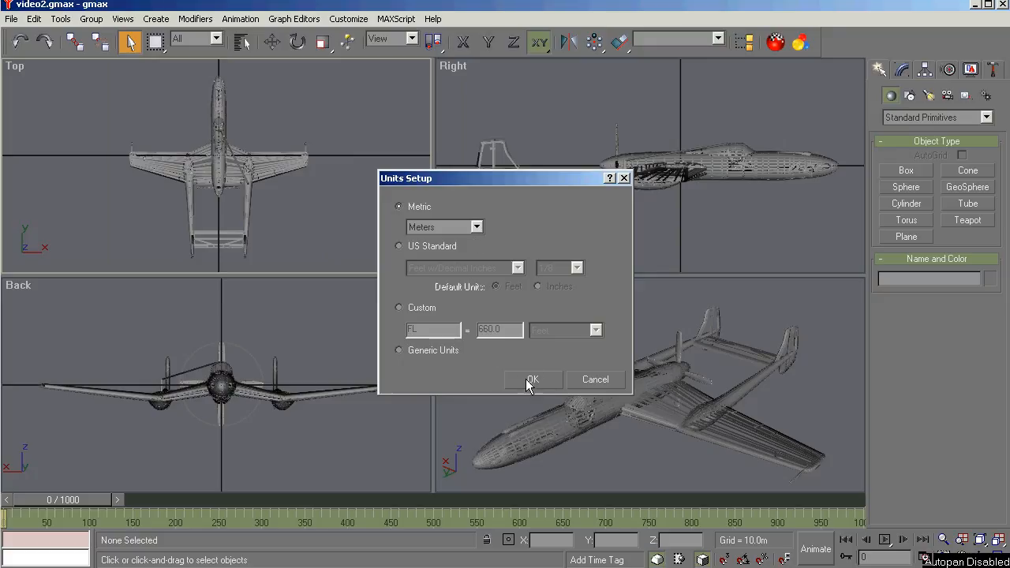
mouse_move(476, 231)
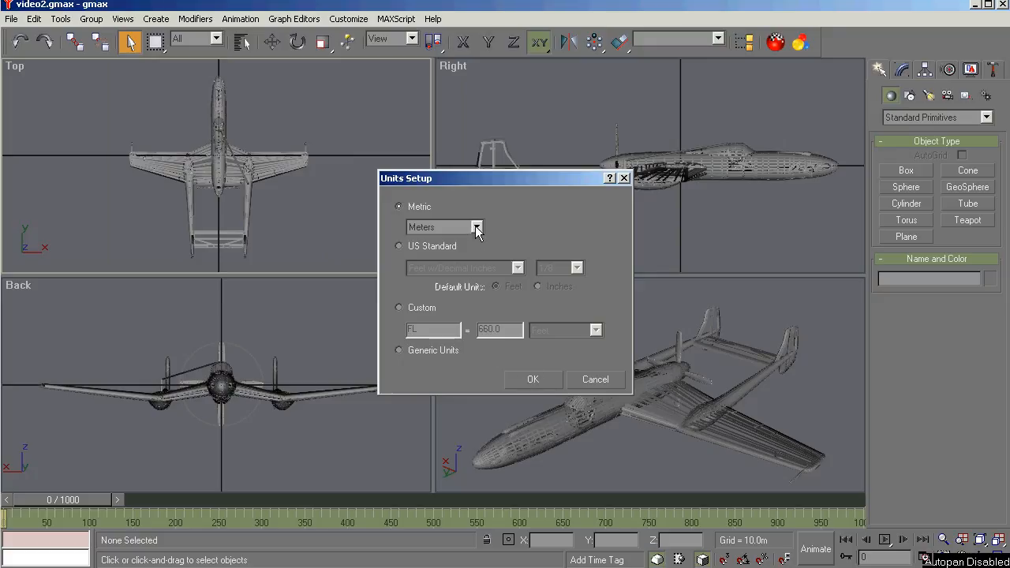
Step: Recheck the metric and US unit lists, ending on Metric with Meters
left_click(477, 227)
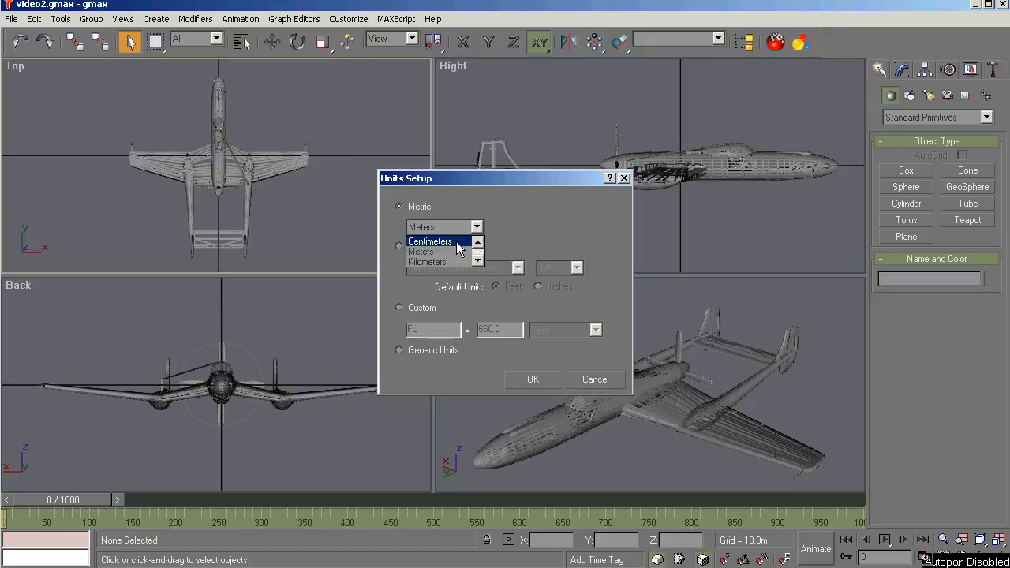
left_click(420, 251)
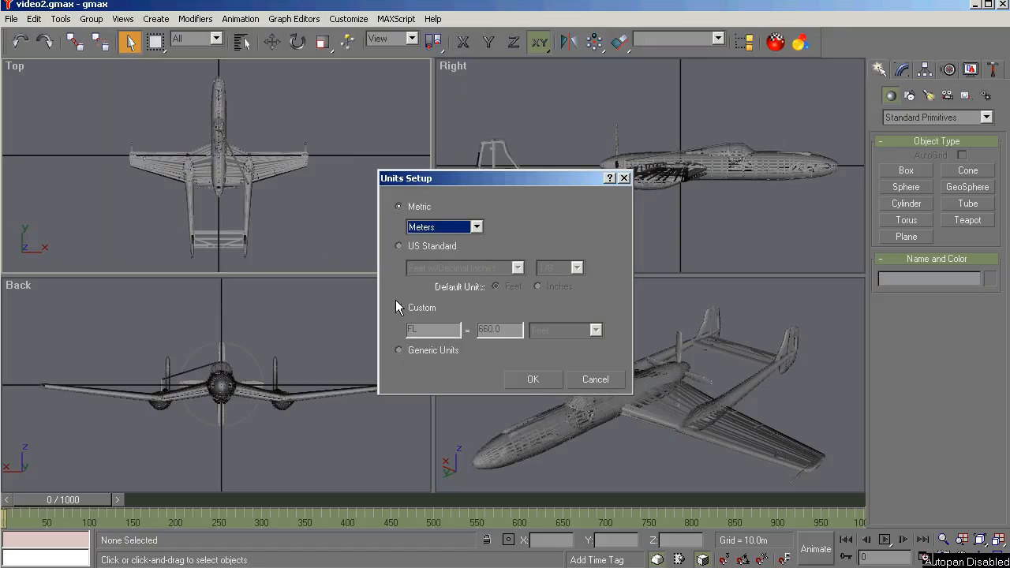
left_click(399, 246)
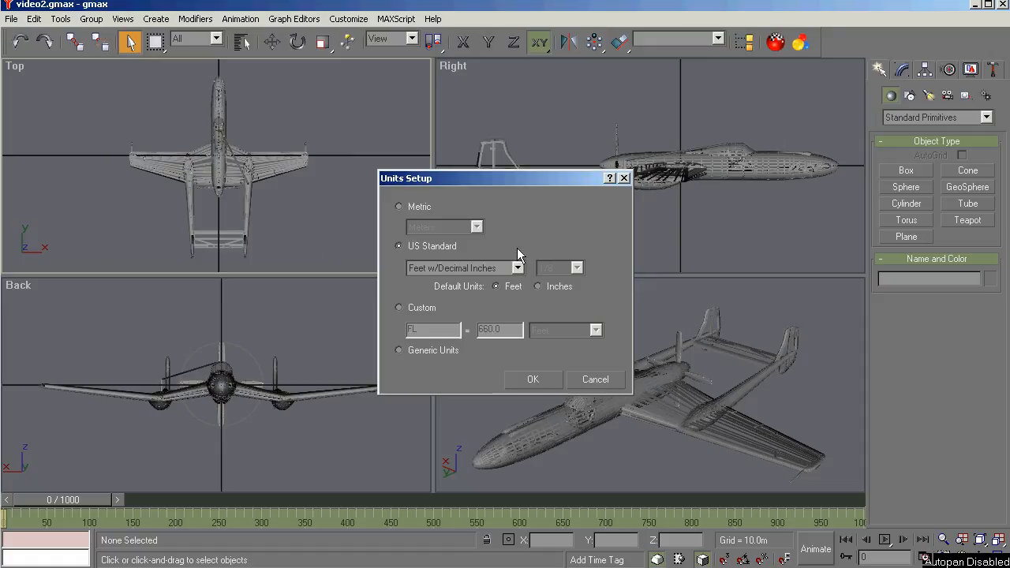
left_click(519, 268)
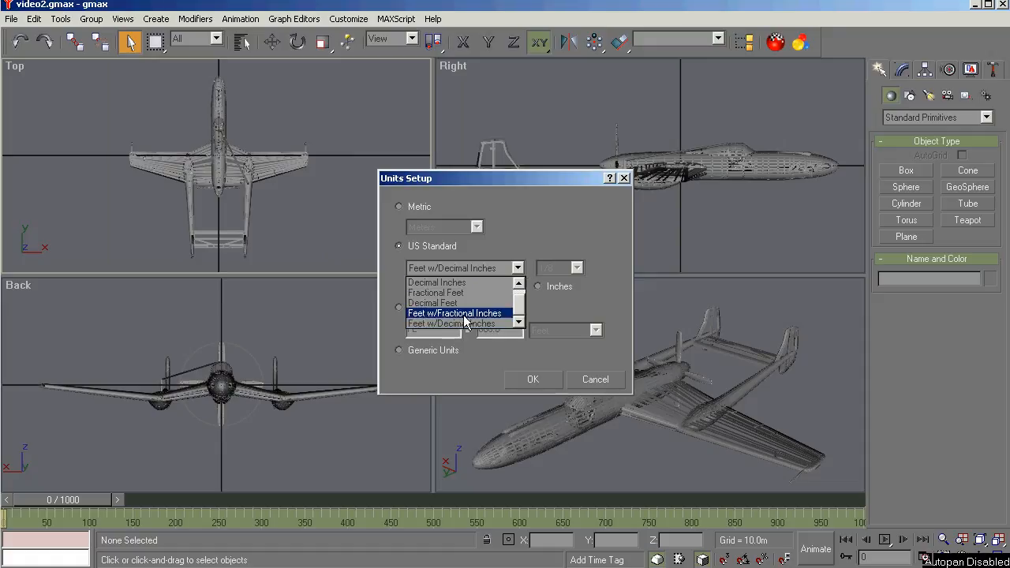
left_click(454, 312)
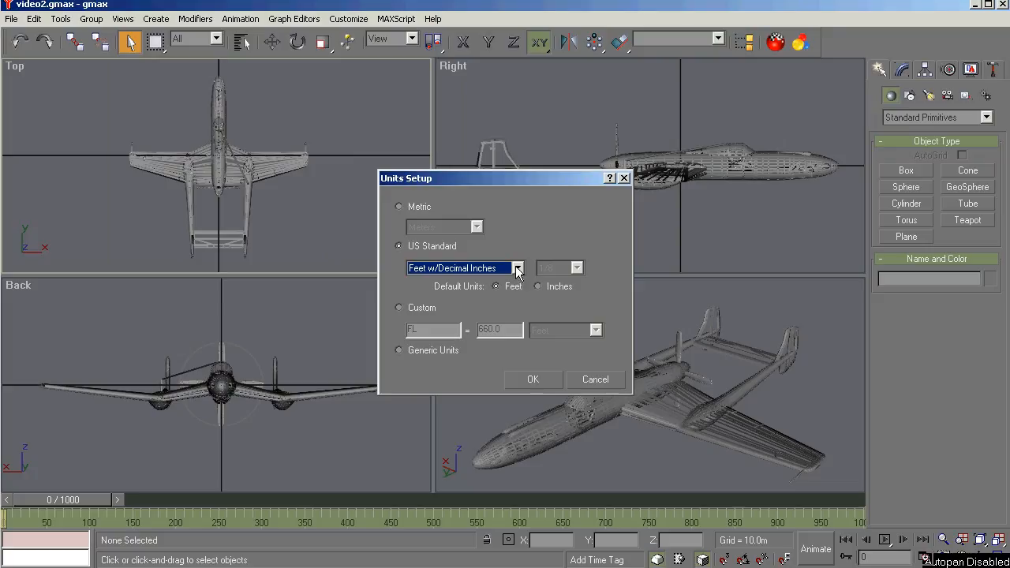
left_click(518, 268)
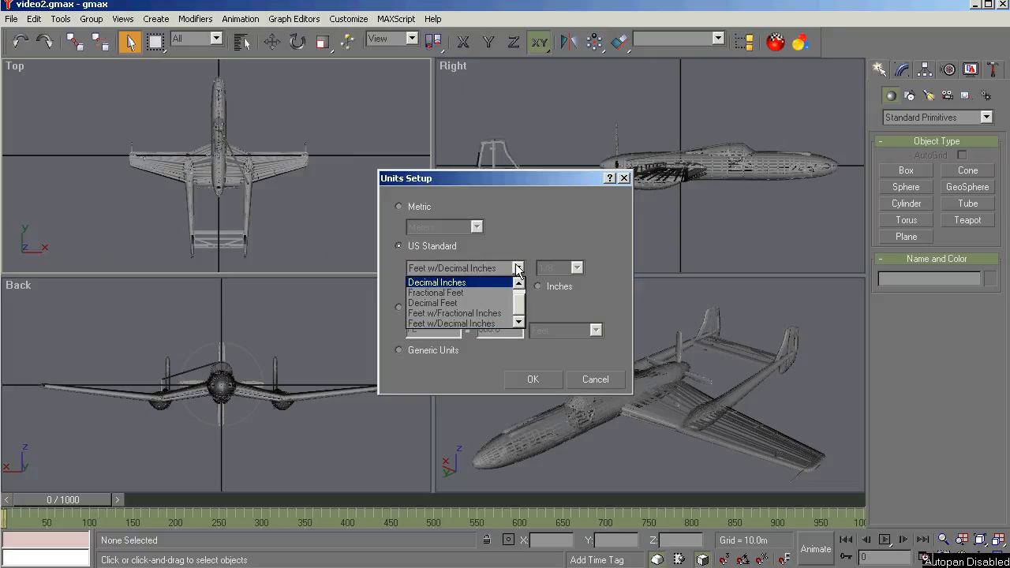
left_click(400, 206)
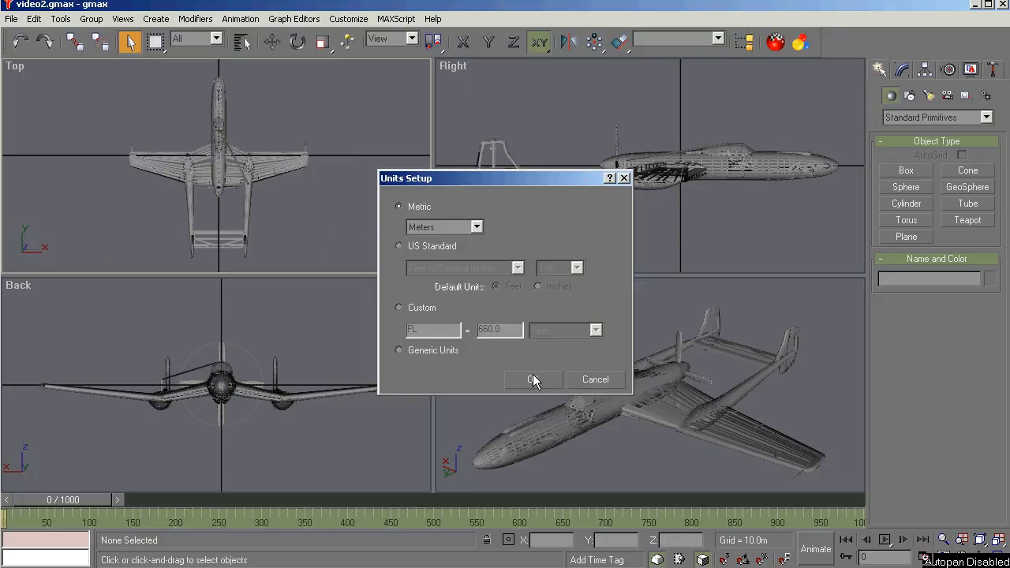
Step: Confirm Metric Meters as scene units, then open and close Preferences
left_click(349, 18)
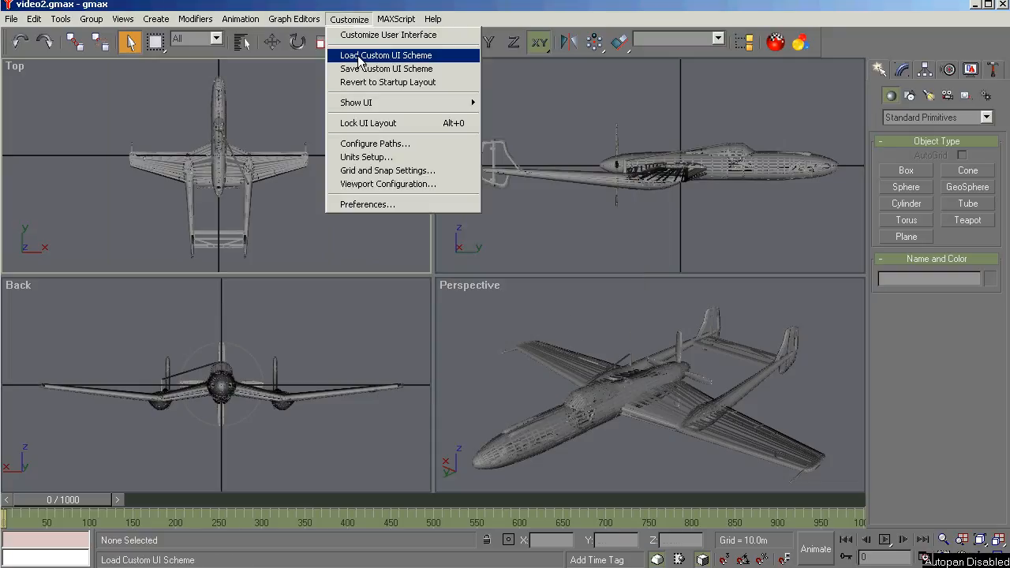
mouse_move(366, 205)
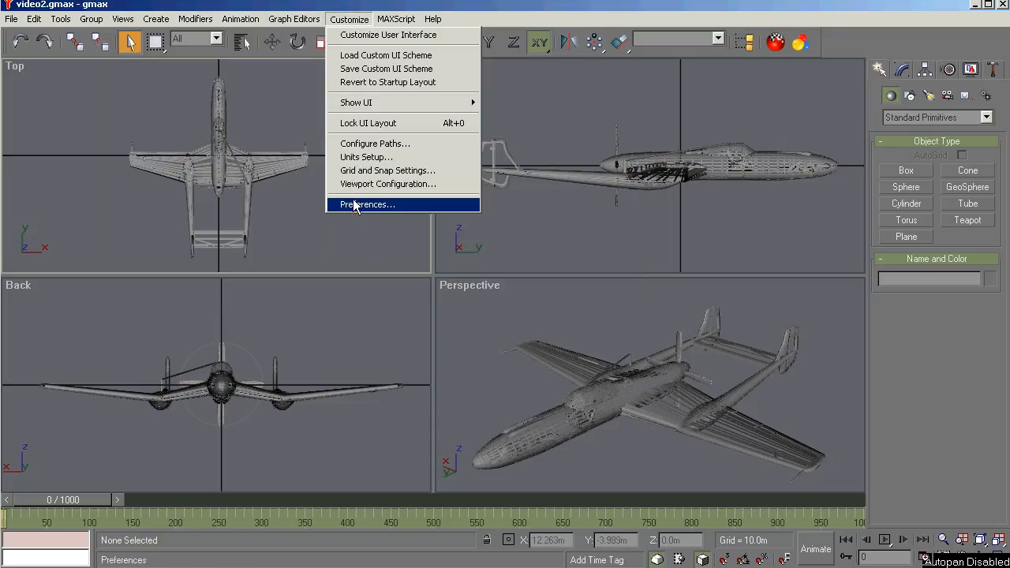
left_click(366, 204)
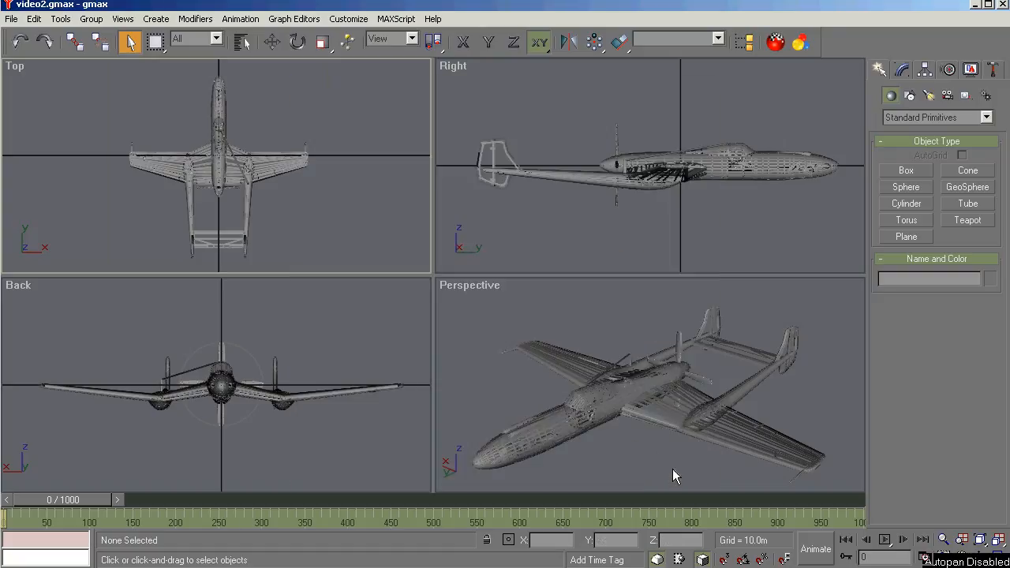
mouse_move(745, 261)
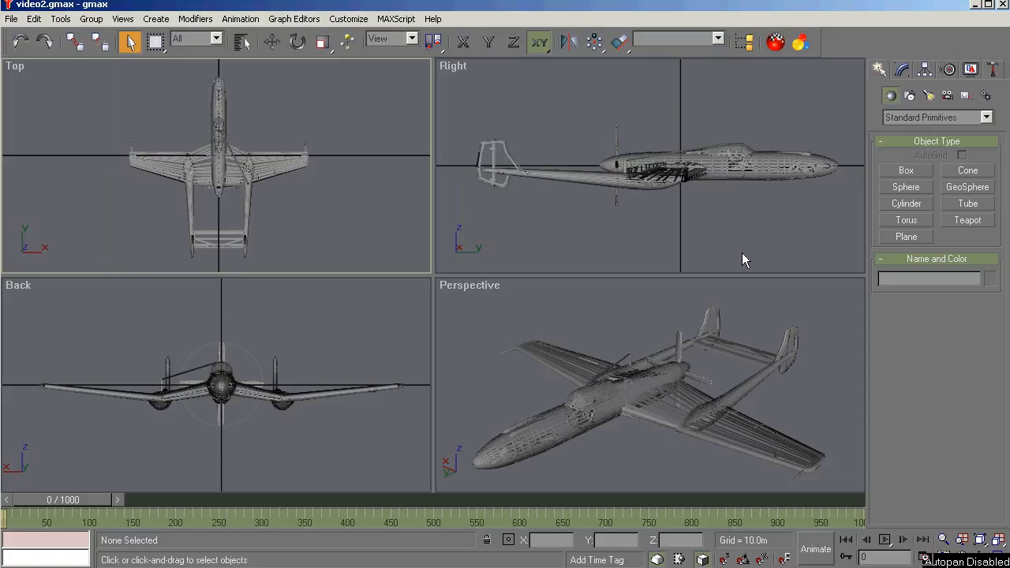
mouse_move(695, 247)
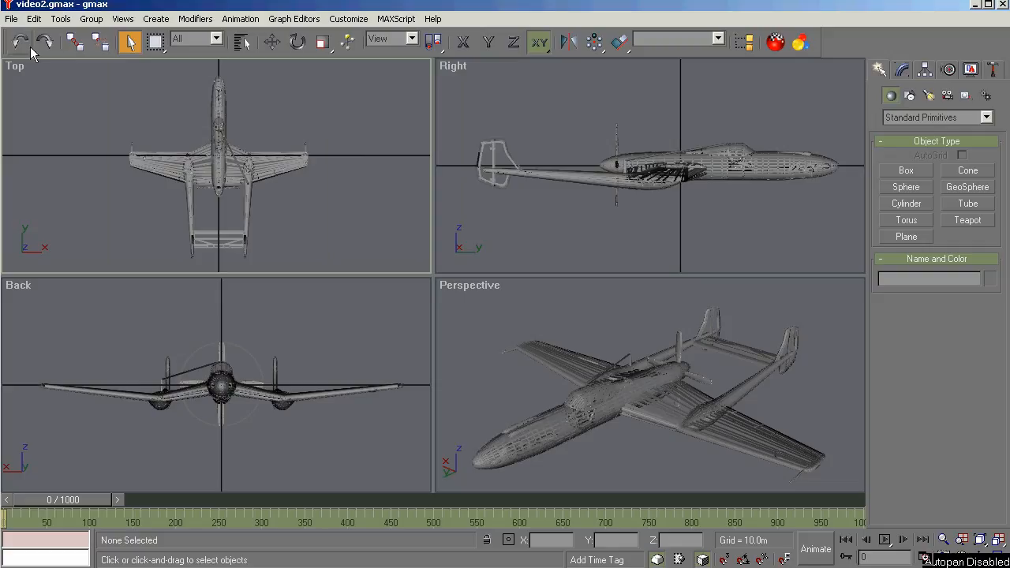
mouse_move(100, 143)
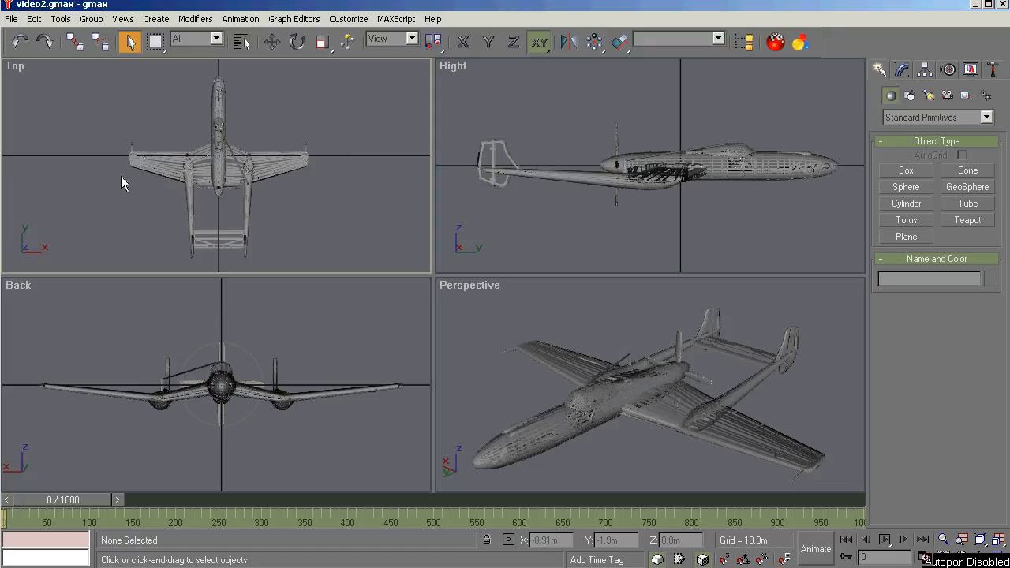
mouse_move(144, 166)
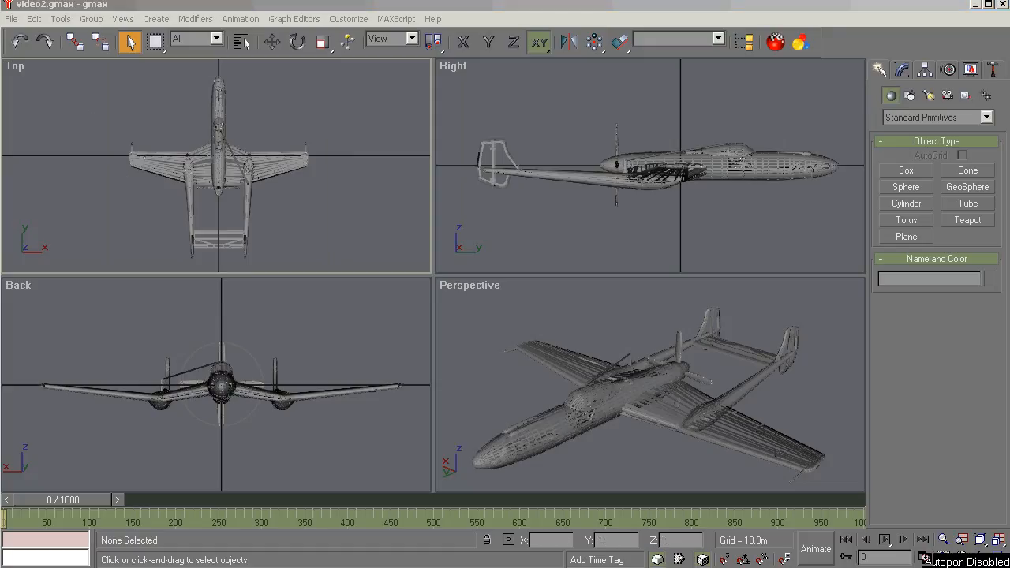
mouse_move(91, 19)
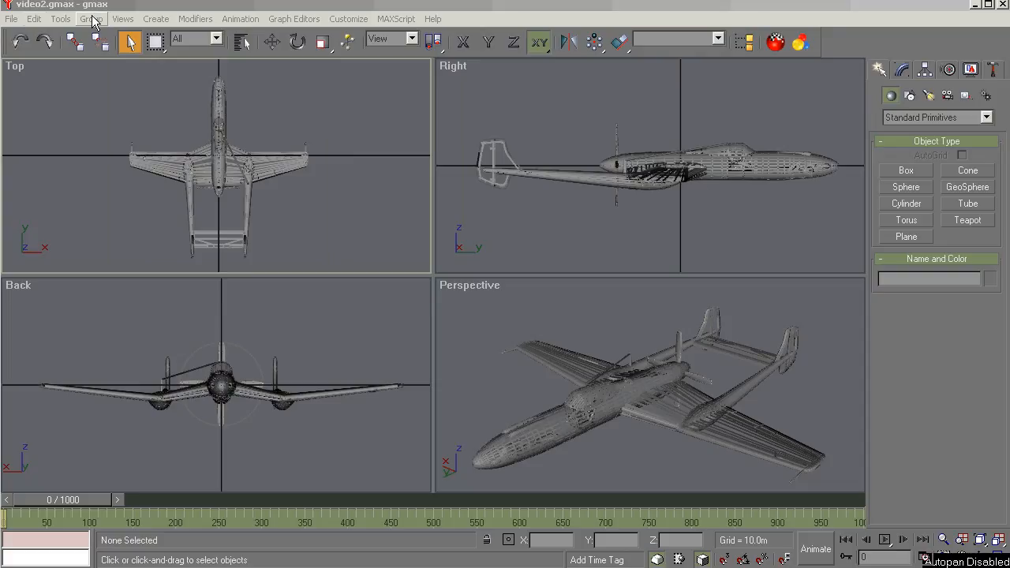
Step: Reset the scene and confirm, clearing the aircraft model from all views
left_click(11, 19)
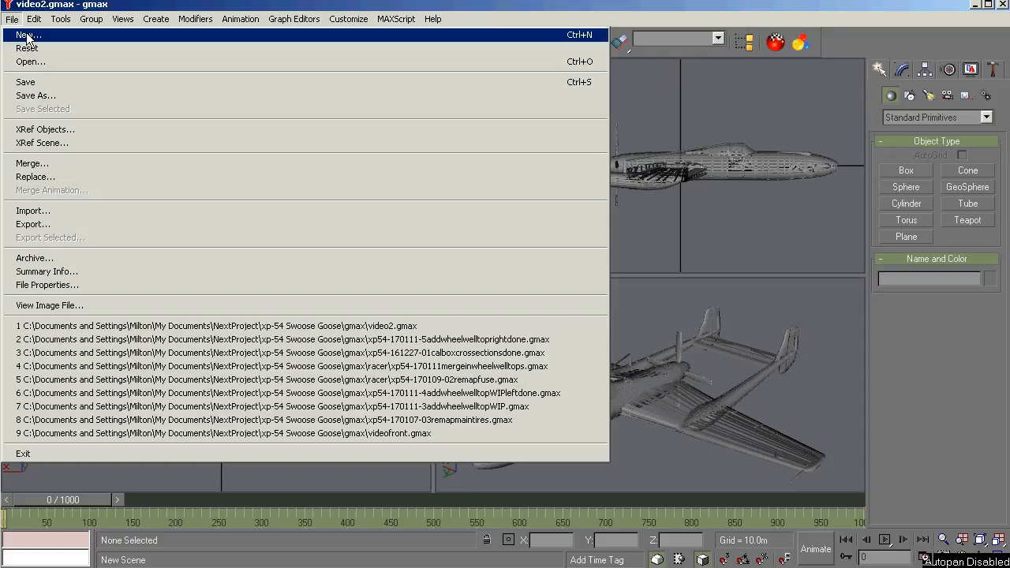
left_click(27, 48)
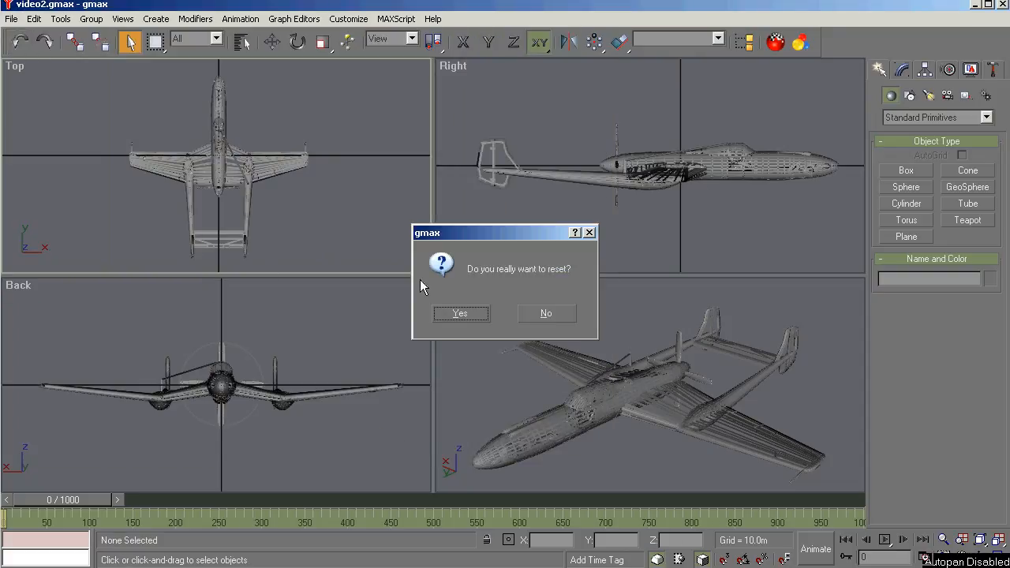
left_click(460, 313)
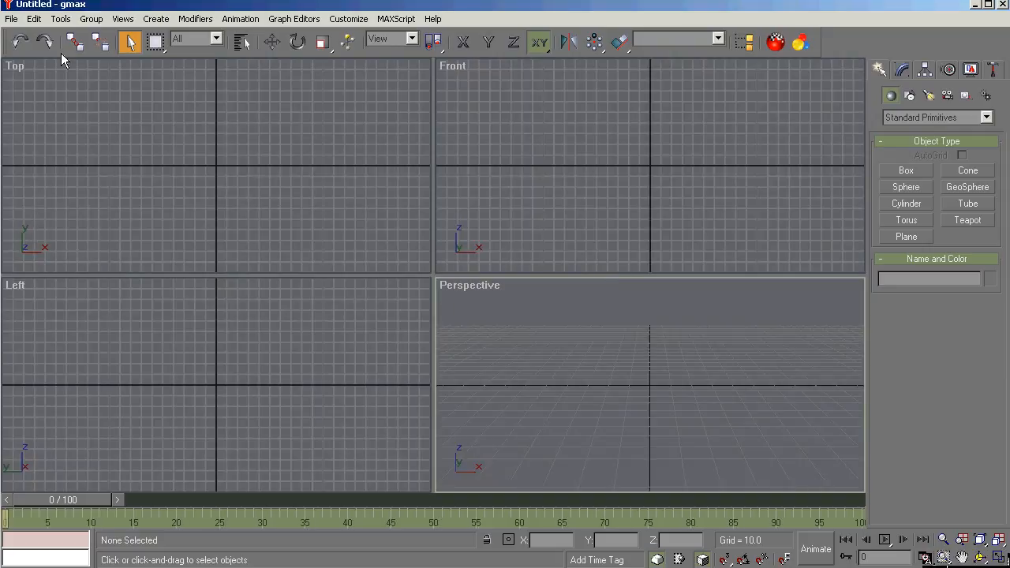
mouse_move(50, 41)
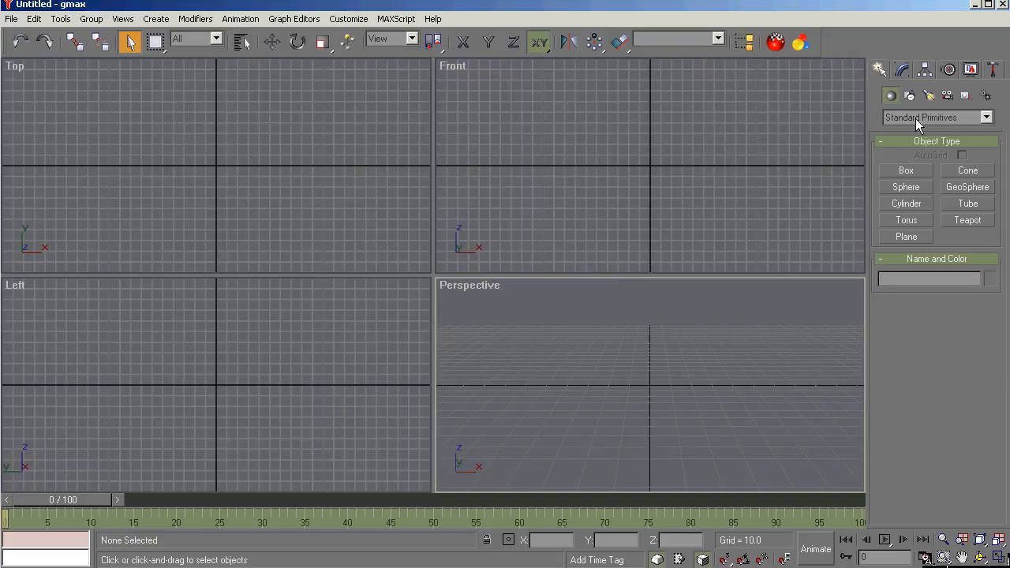
mouse_move(482, 534)
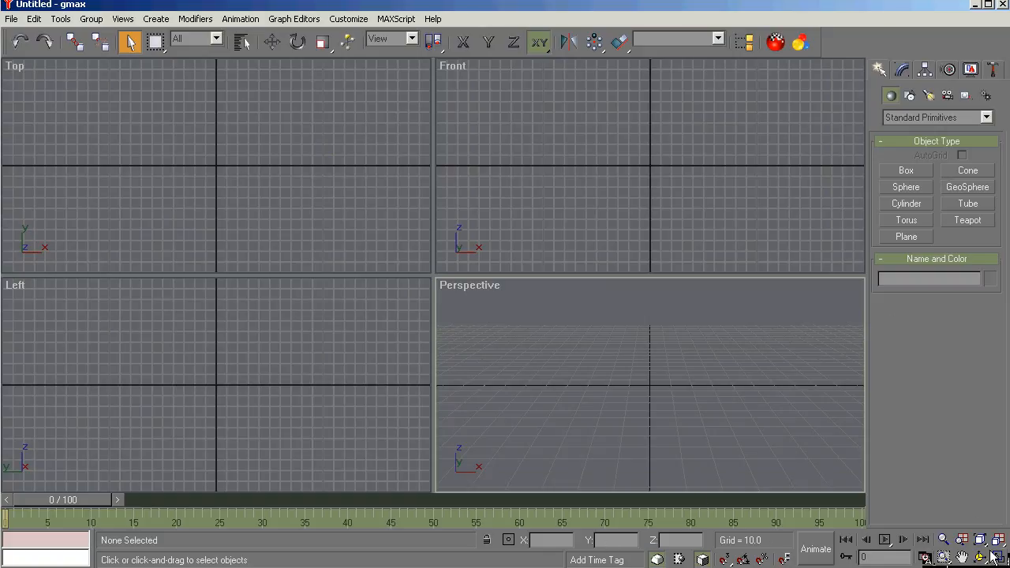
mouse_move(989, 530)
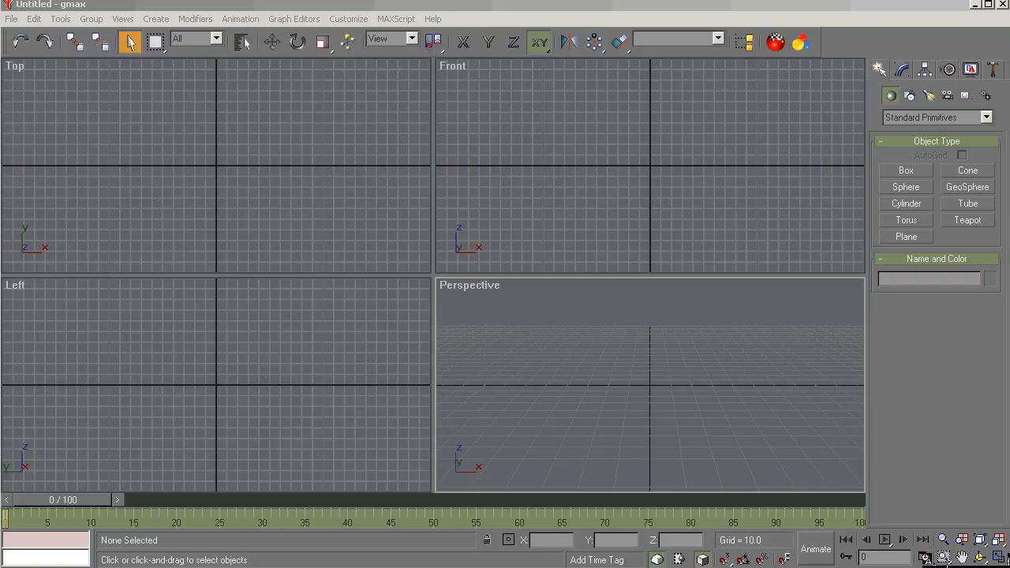
mouse_move(43, 67)
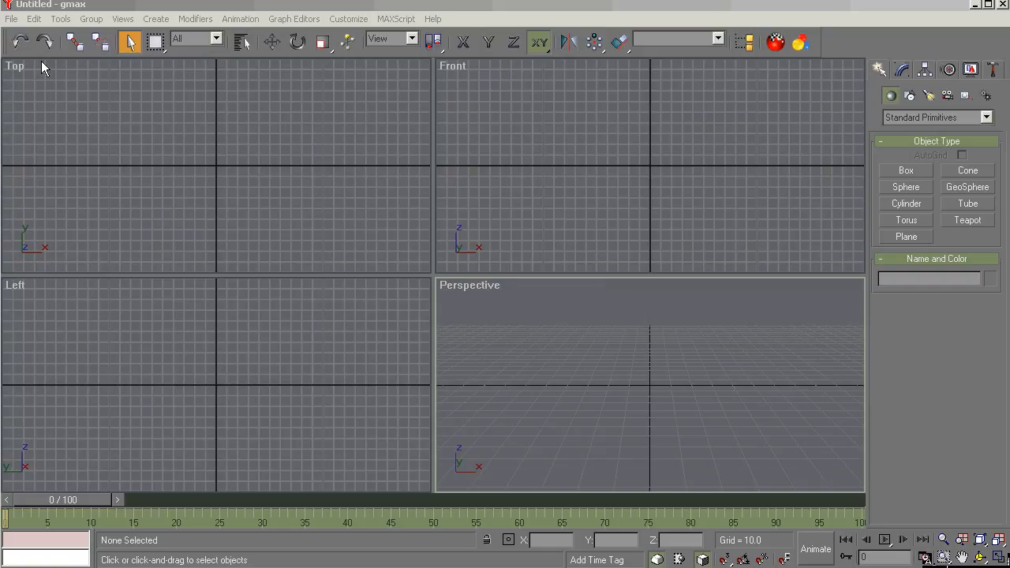
mouse_move(44, 68)
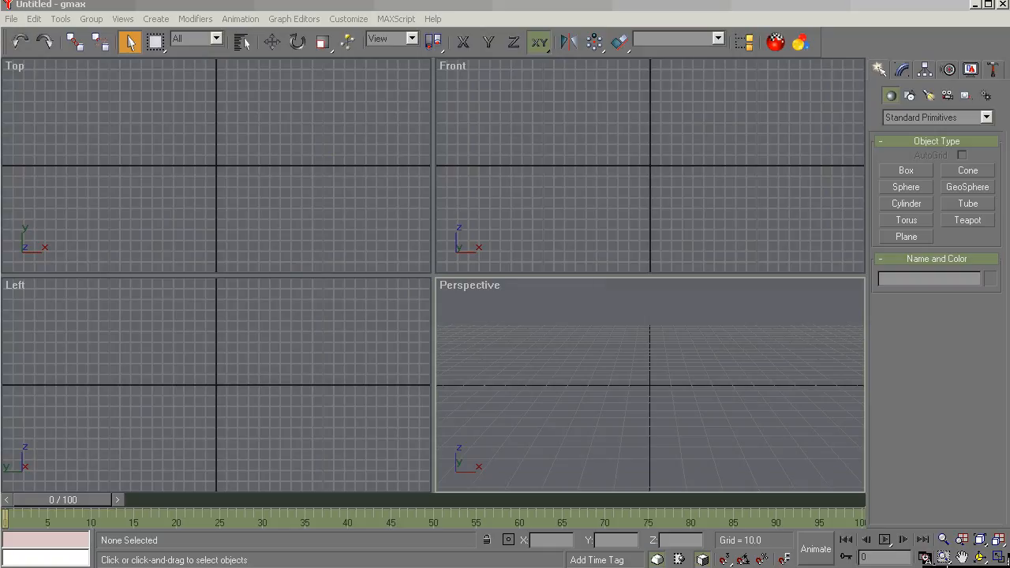